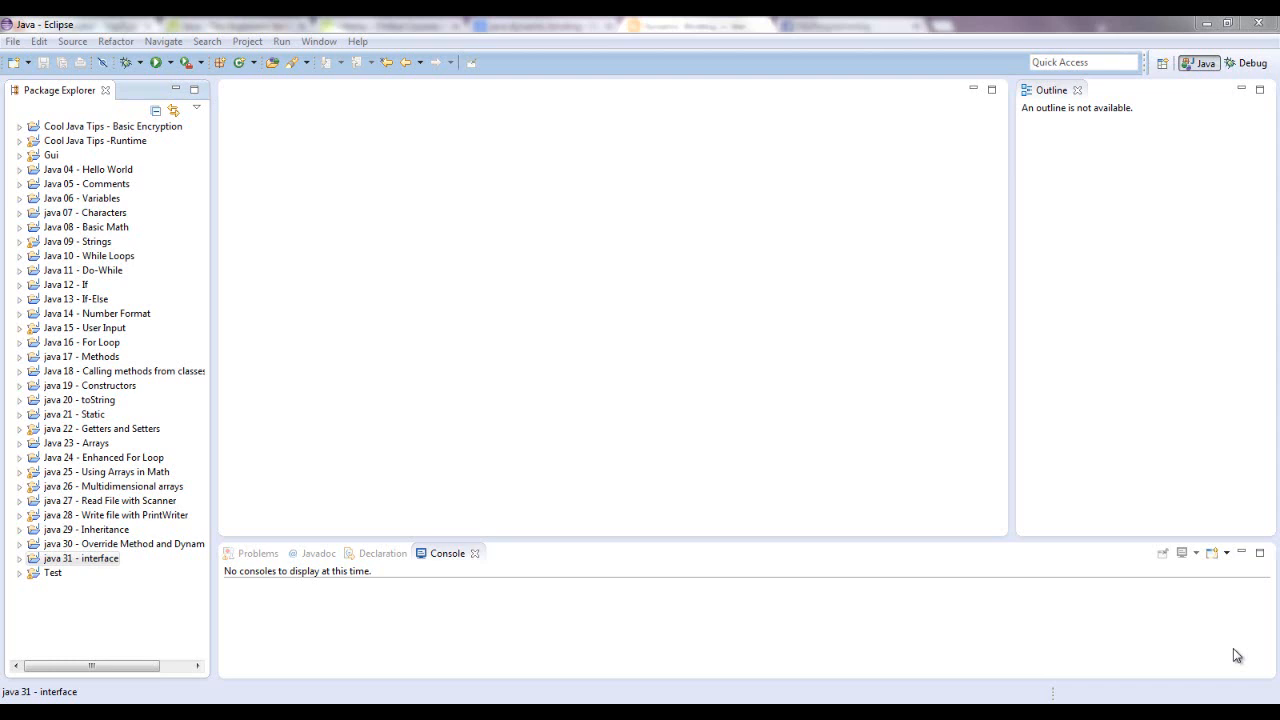
pyautogui.moveTo(220, 238)
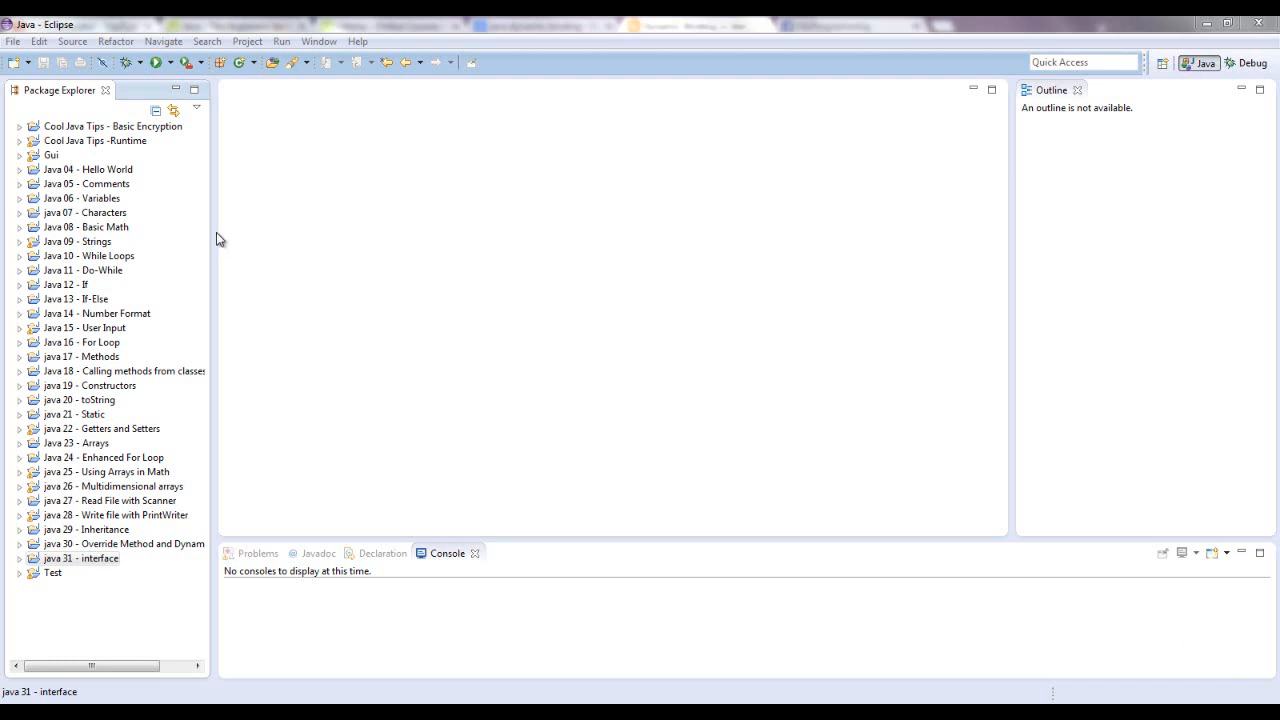
# - Start a new Java interface in the java 31 - interface project
pyautogui.click(80, 558)
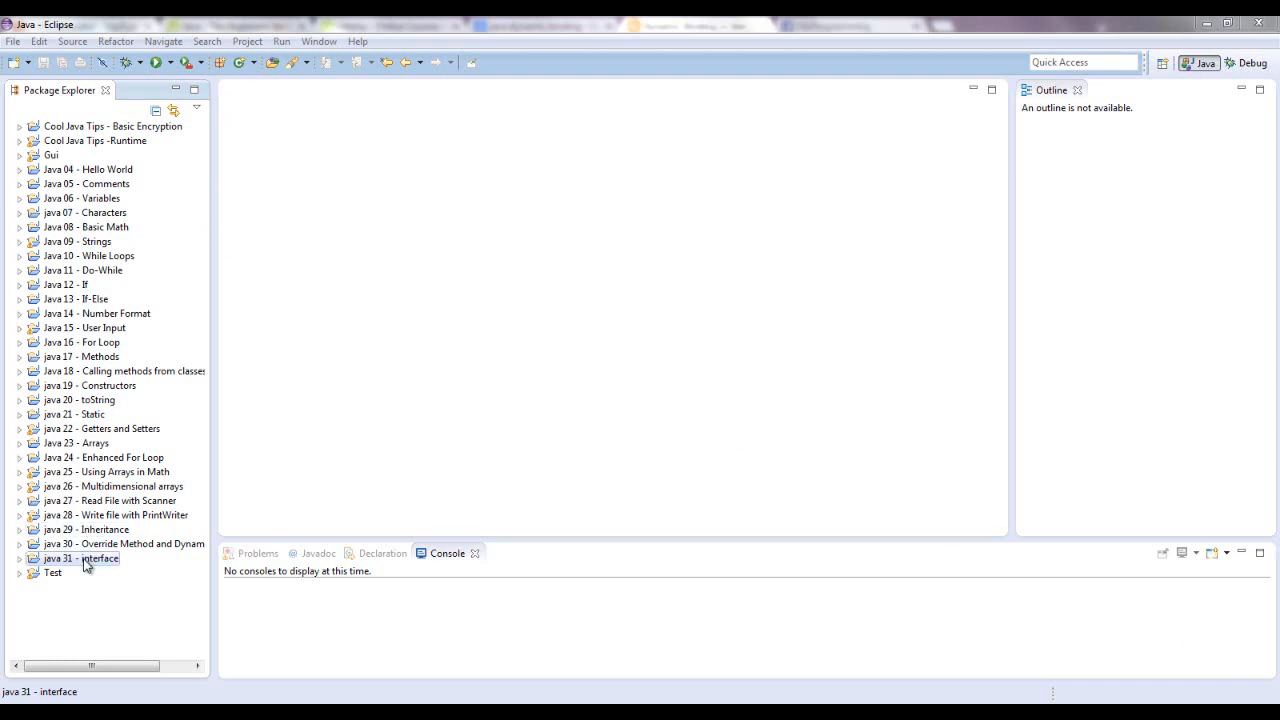
pyautogui.rightClick(80, 558)
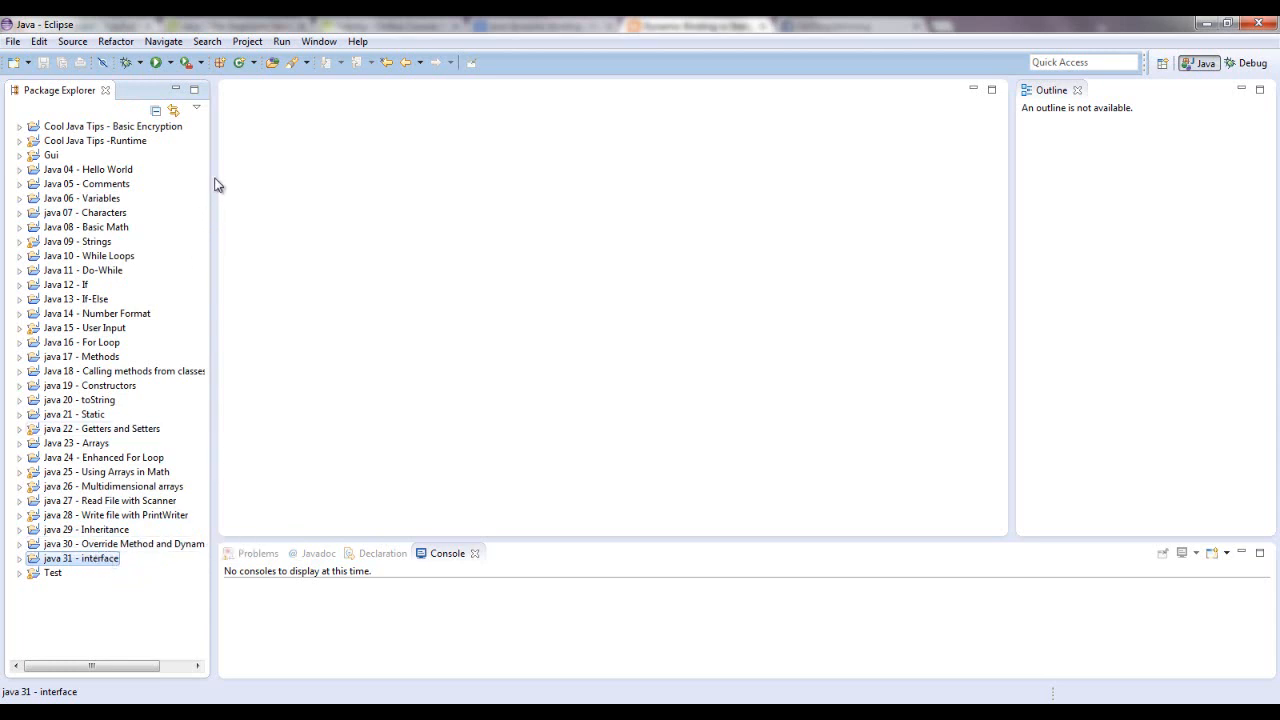
pyautogui.moveTo(240, 62)
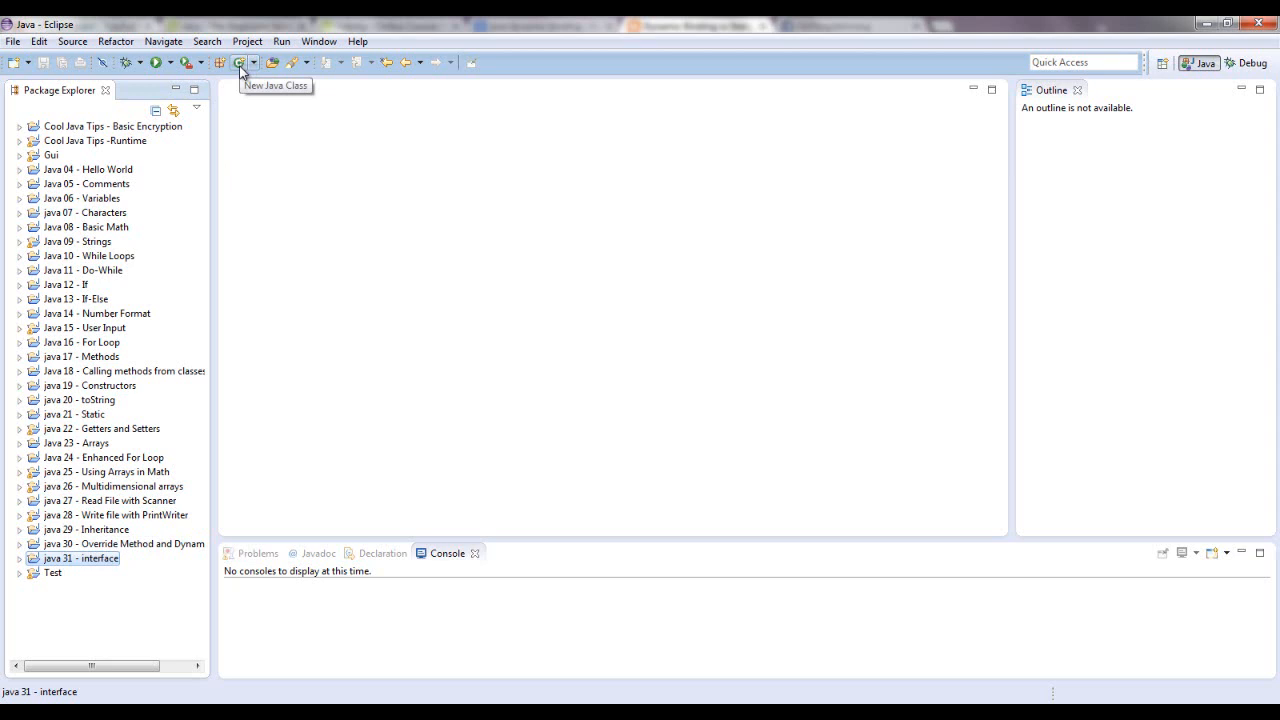
pyautogui.moveTo(256, 72)
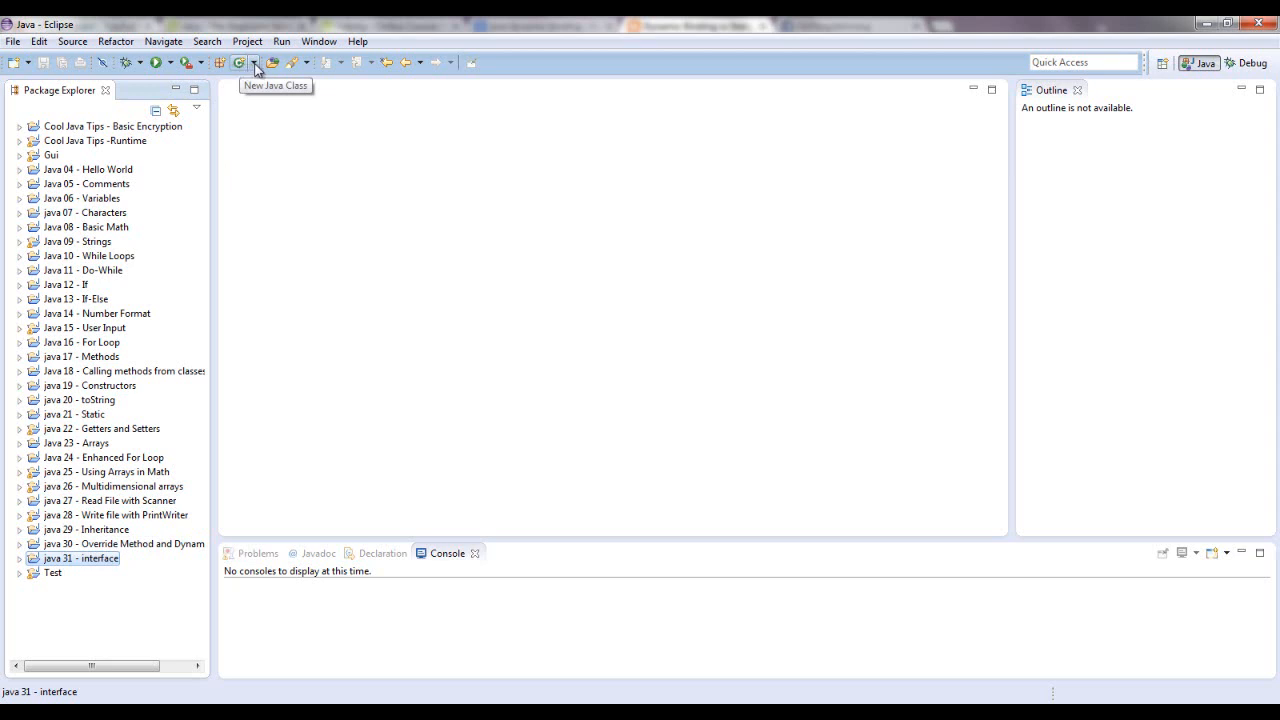
pyautogui.click(256, 62)
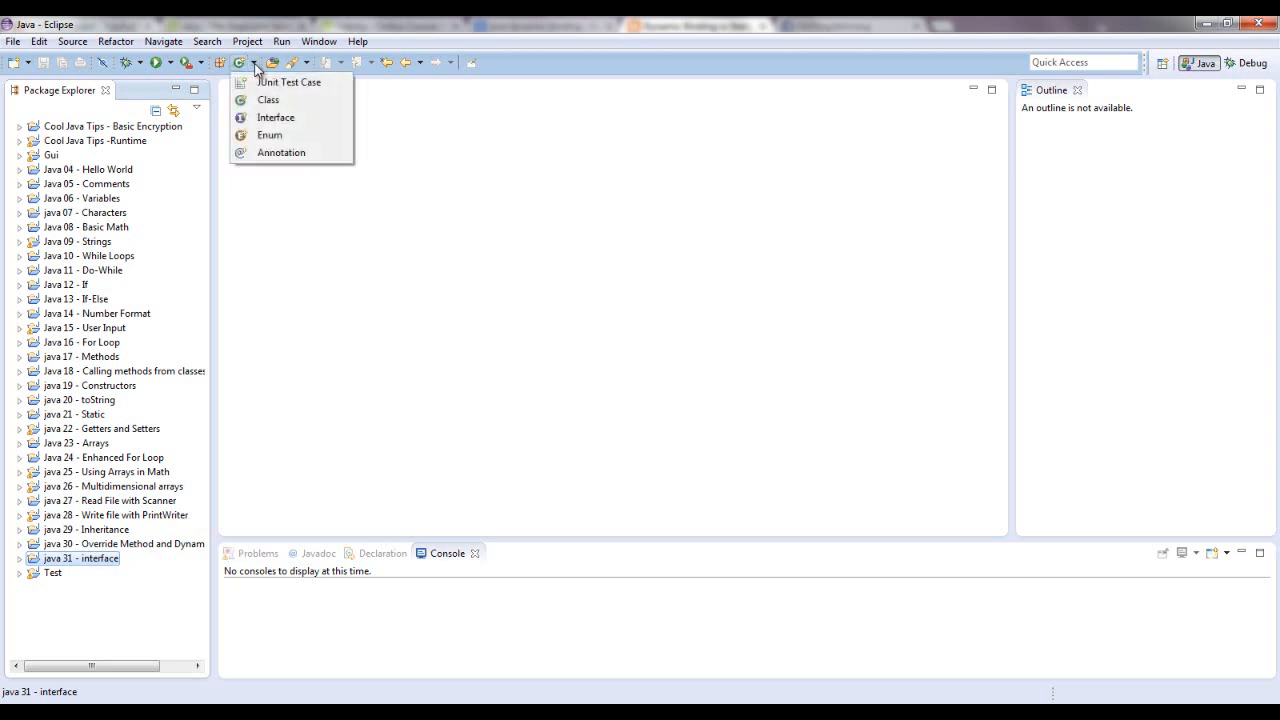
pyautogui.click(276, 116)
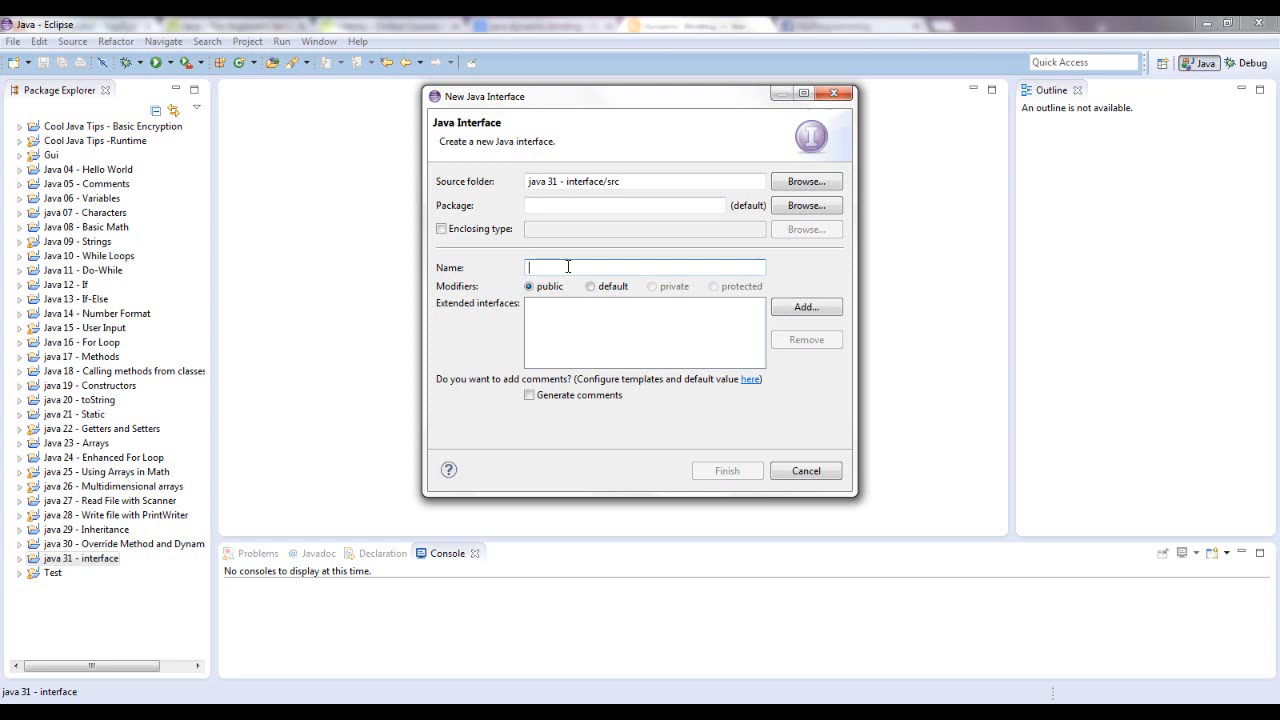
# - Name the new interface PlayerActions, correcting a mistyped ending
pyautogui.write('PI')
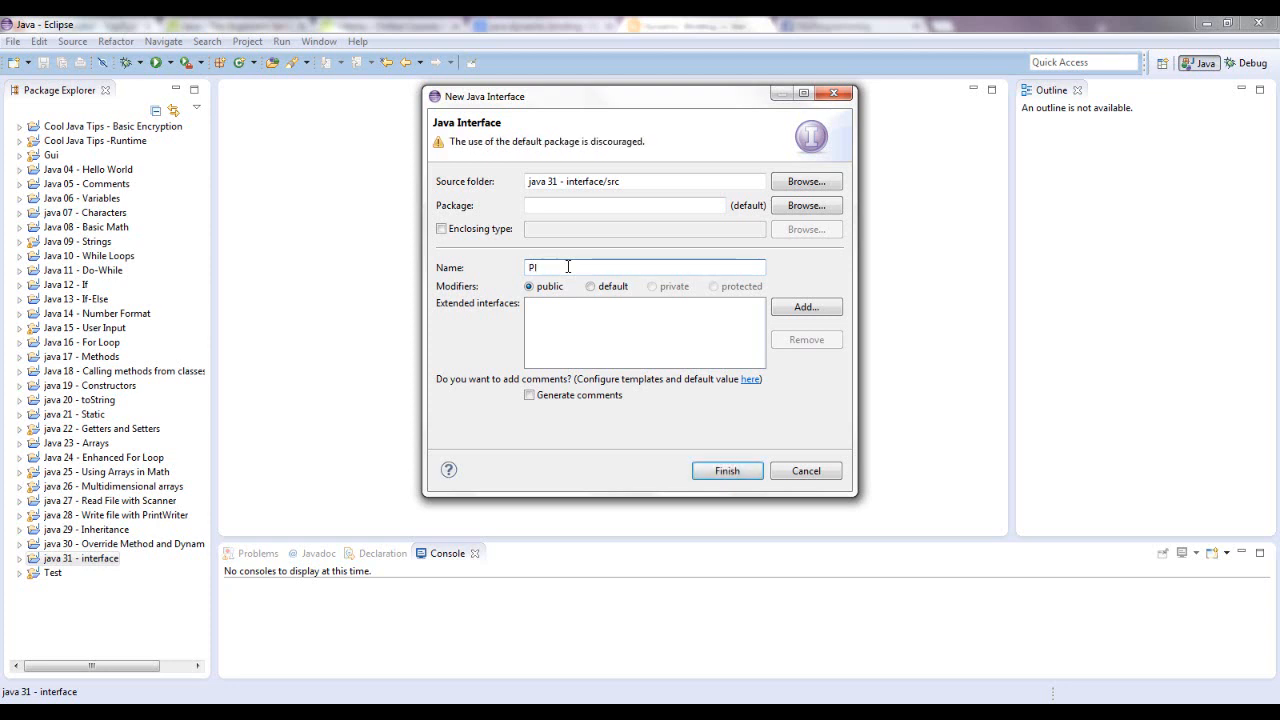
pyautogui.write('layerCharac')
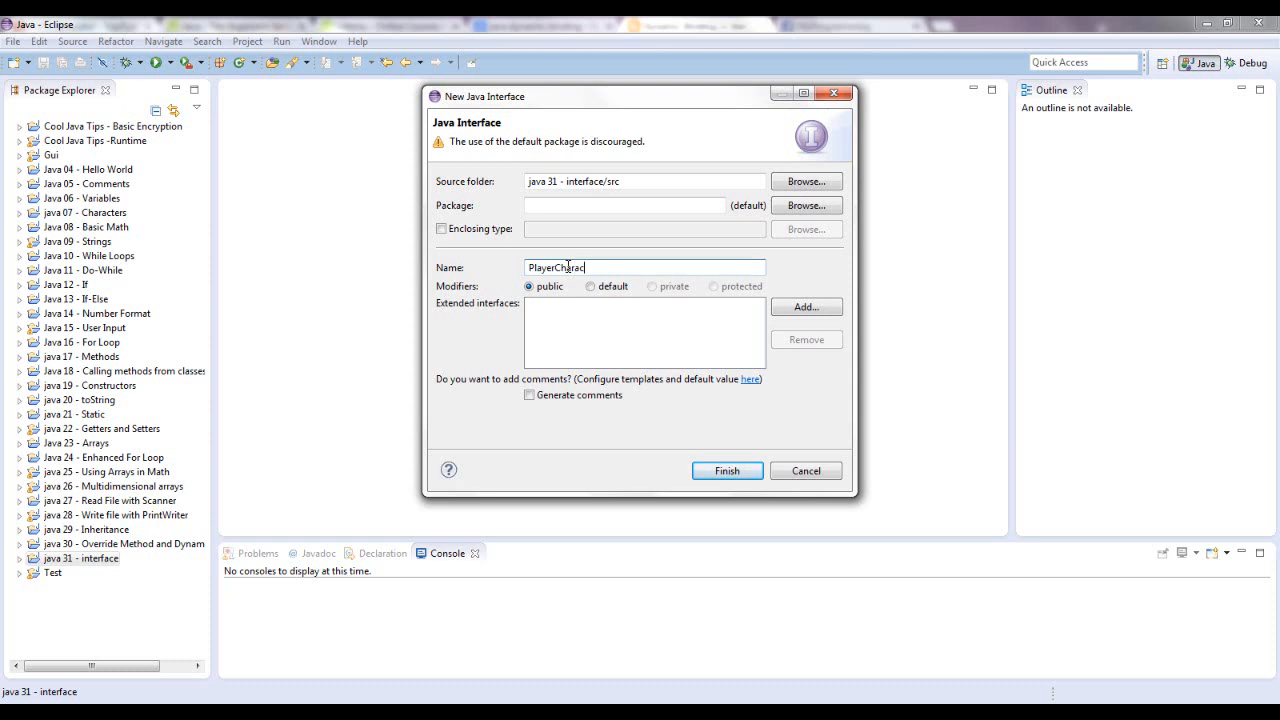
pyautogui.write('teristic')
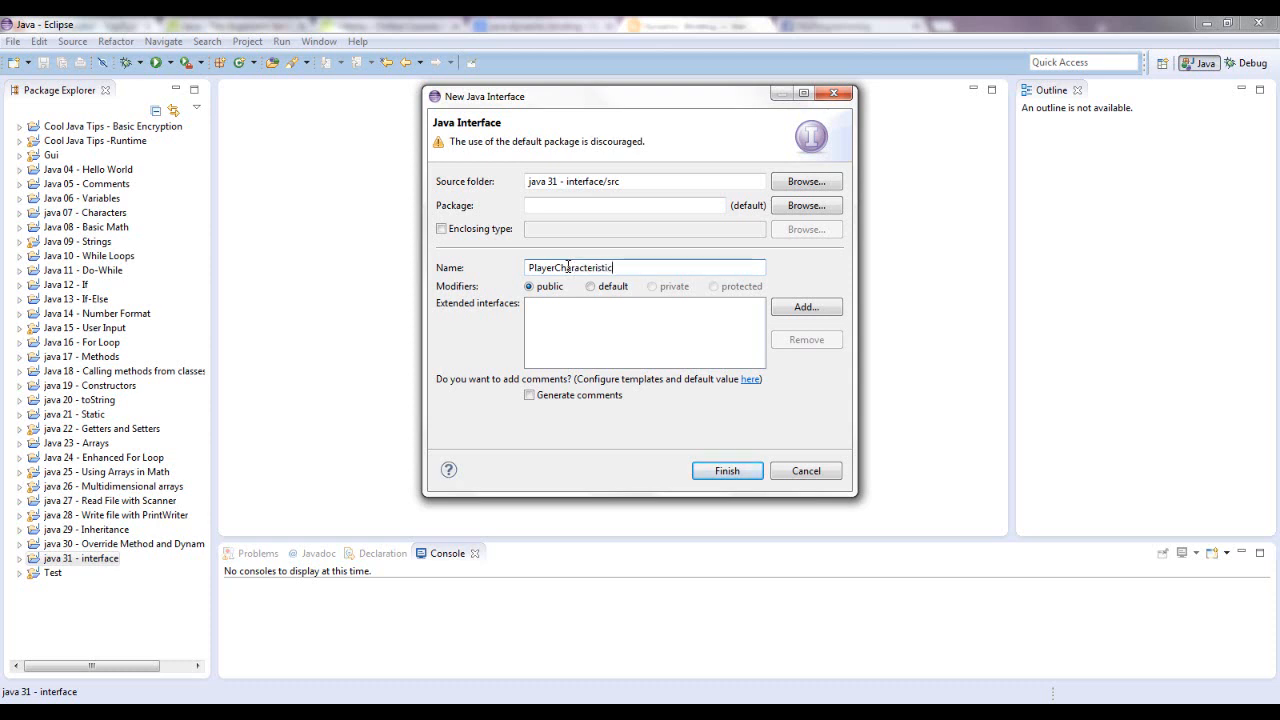
pyautogui.press('BackSpace')
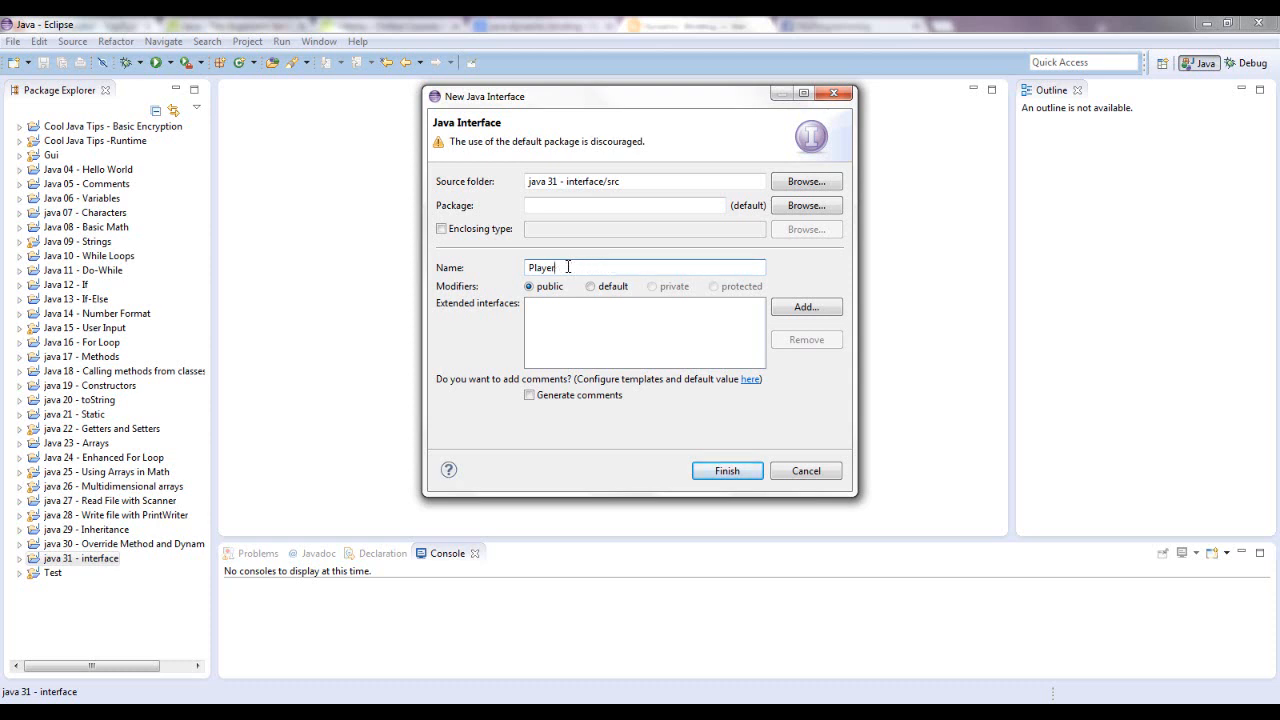
pyautogui.write('Actions')
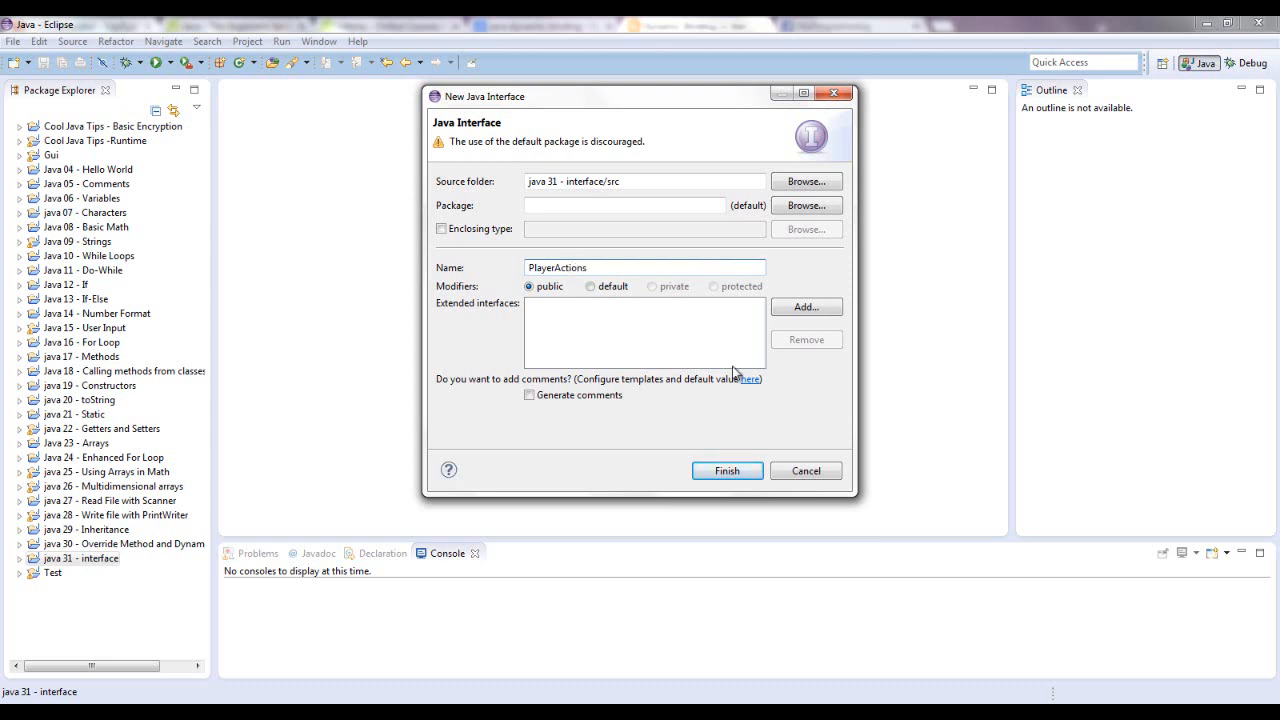
pyautogui.moveTo(548, 318)
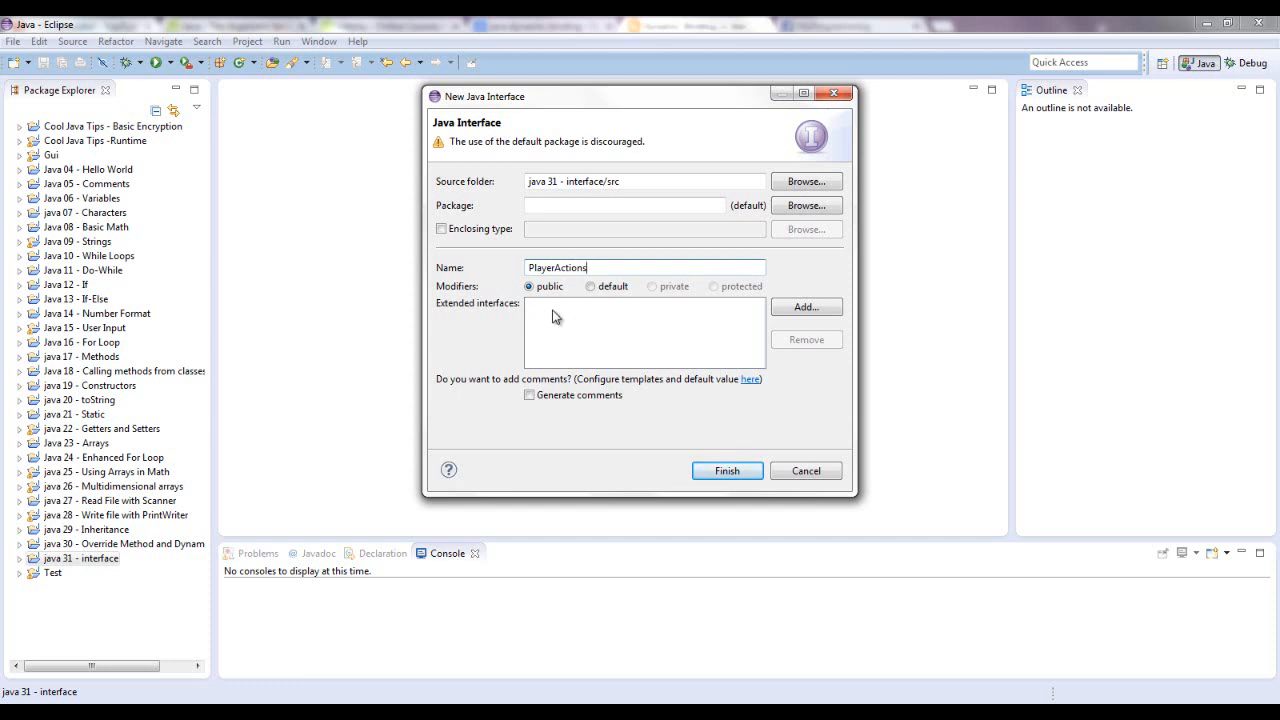
# - Create the PlayerActions interface and bring PlayerActions.java into the editor
pyautogui.click(728, 470)
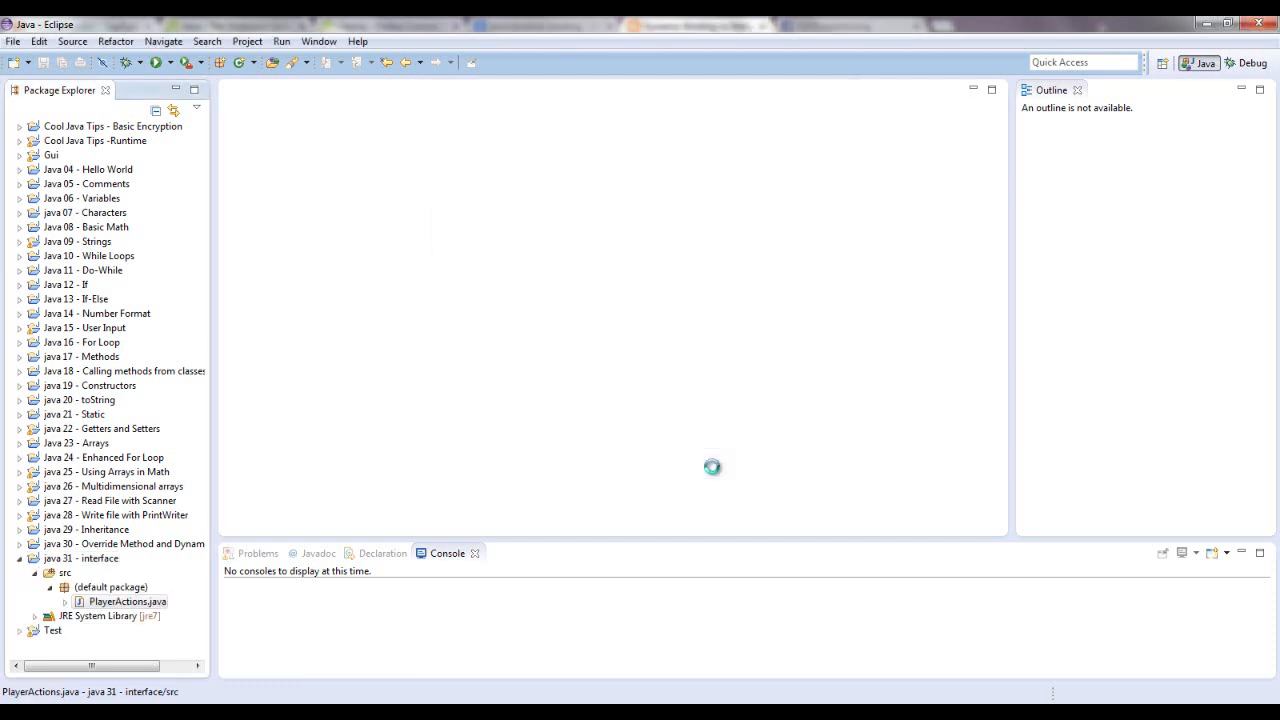
pyautogui.doubleClick(128, 600)
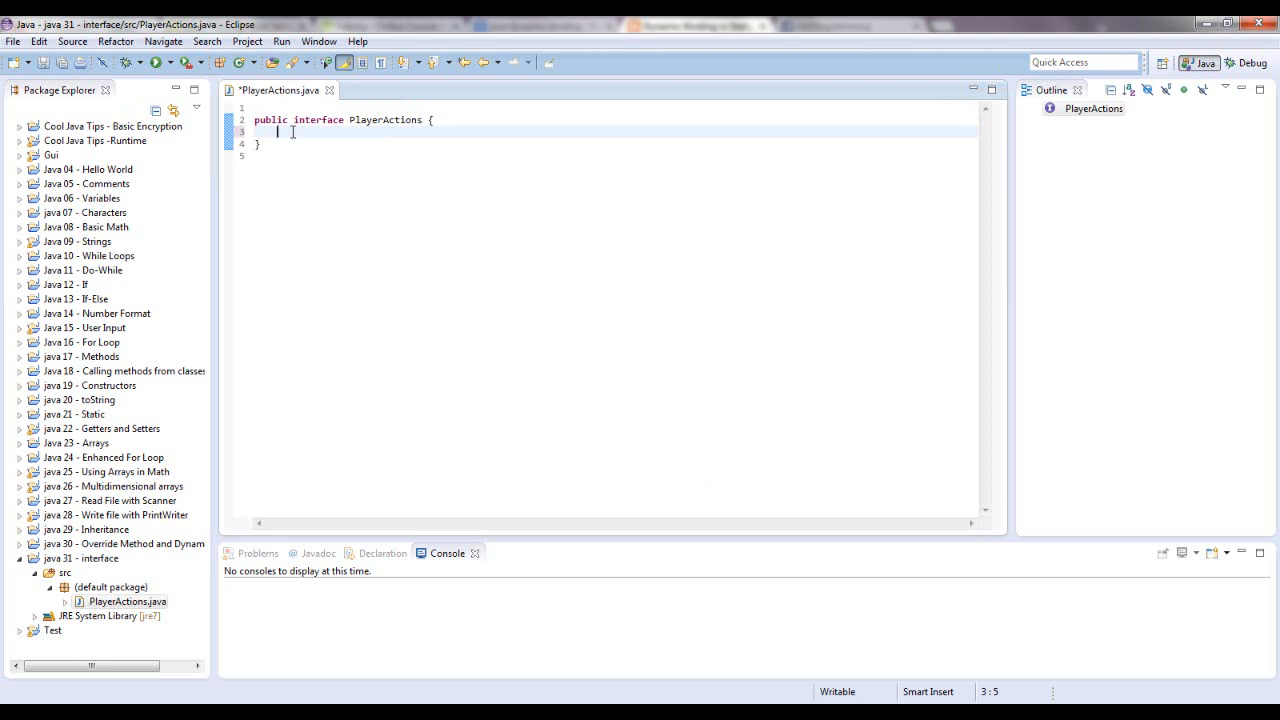
# - Declare void playerShoots(); and void playerPasses(); inside the interface
pyautogui.write('void')
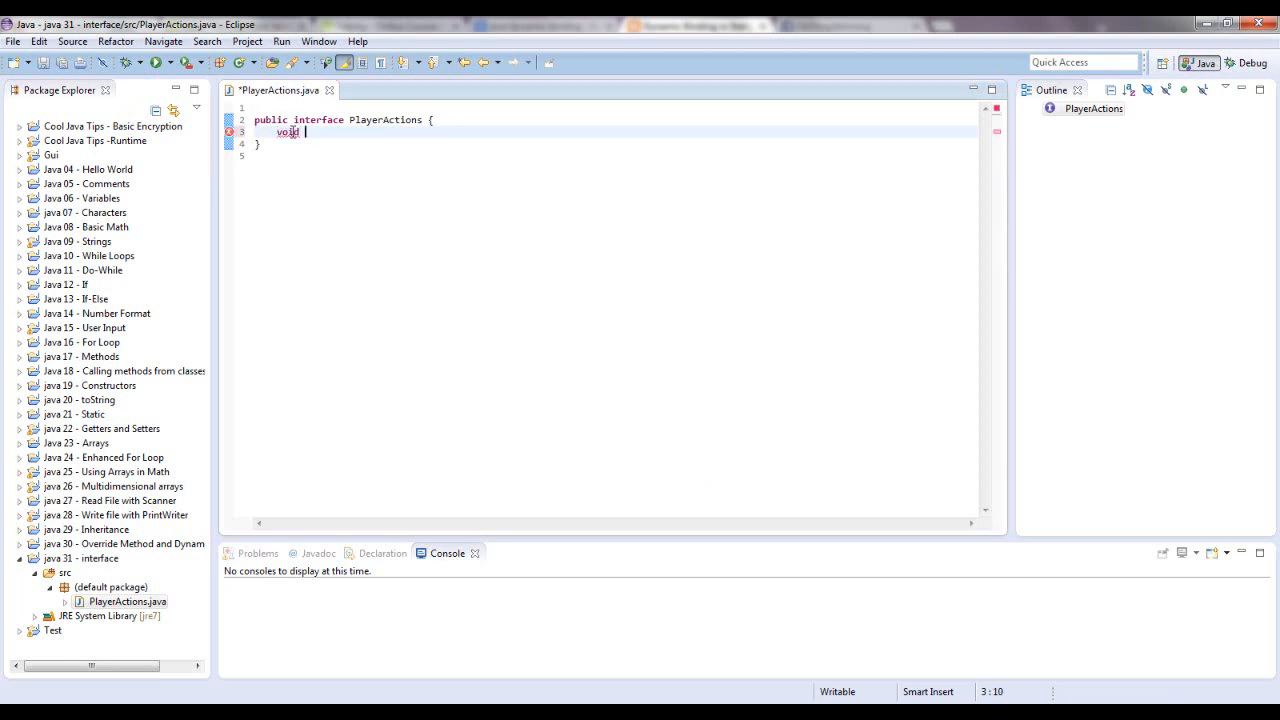
pyautogui.write('playerSho')
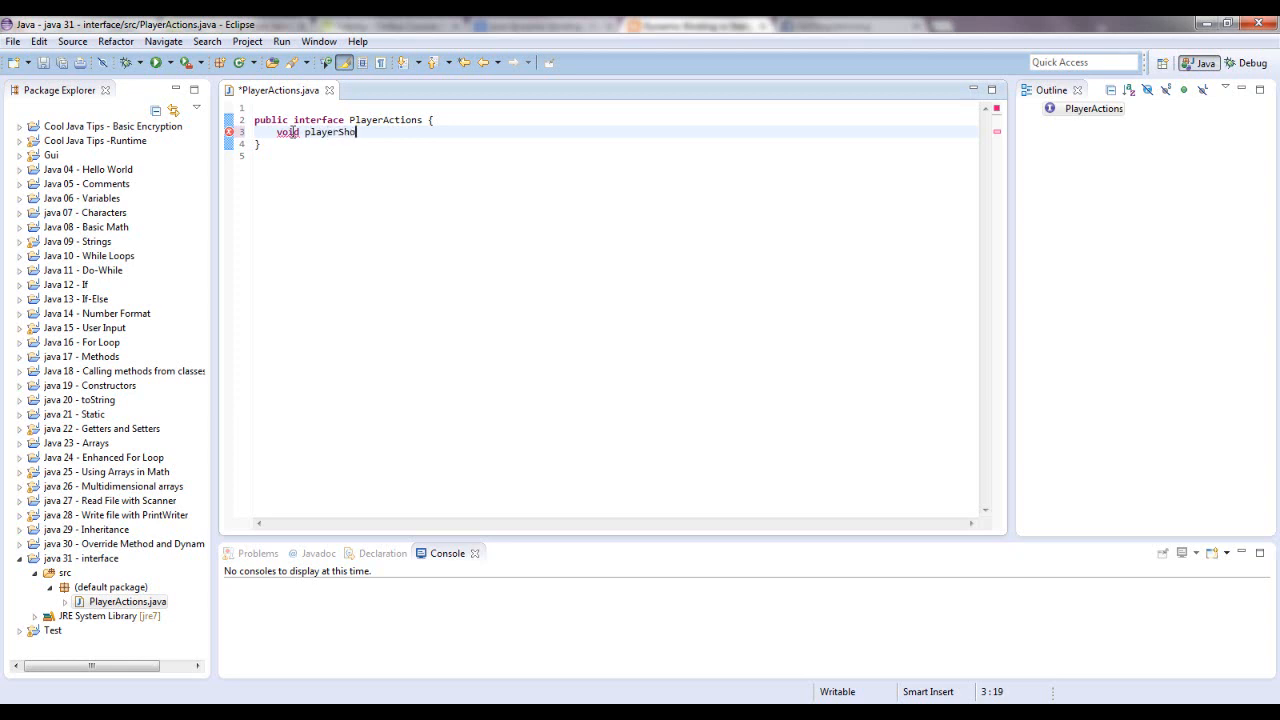
pyautogui.write('ts')
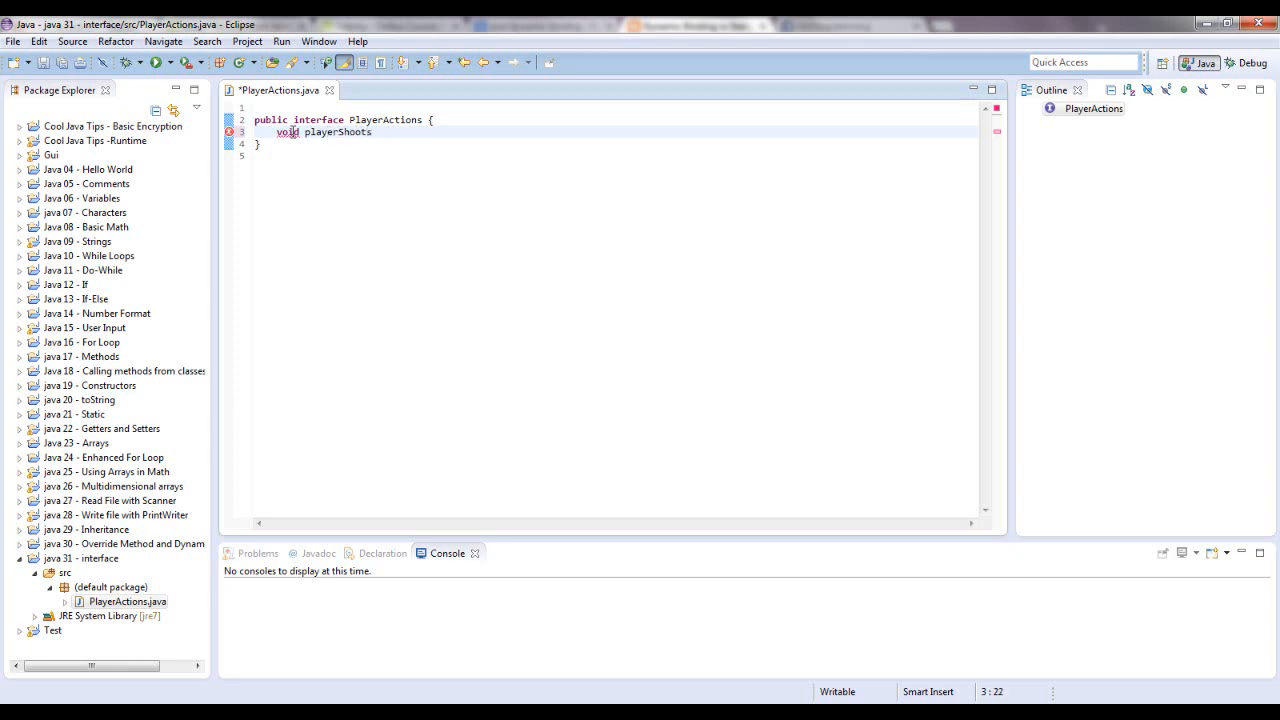
pyautogui.write('()')
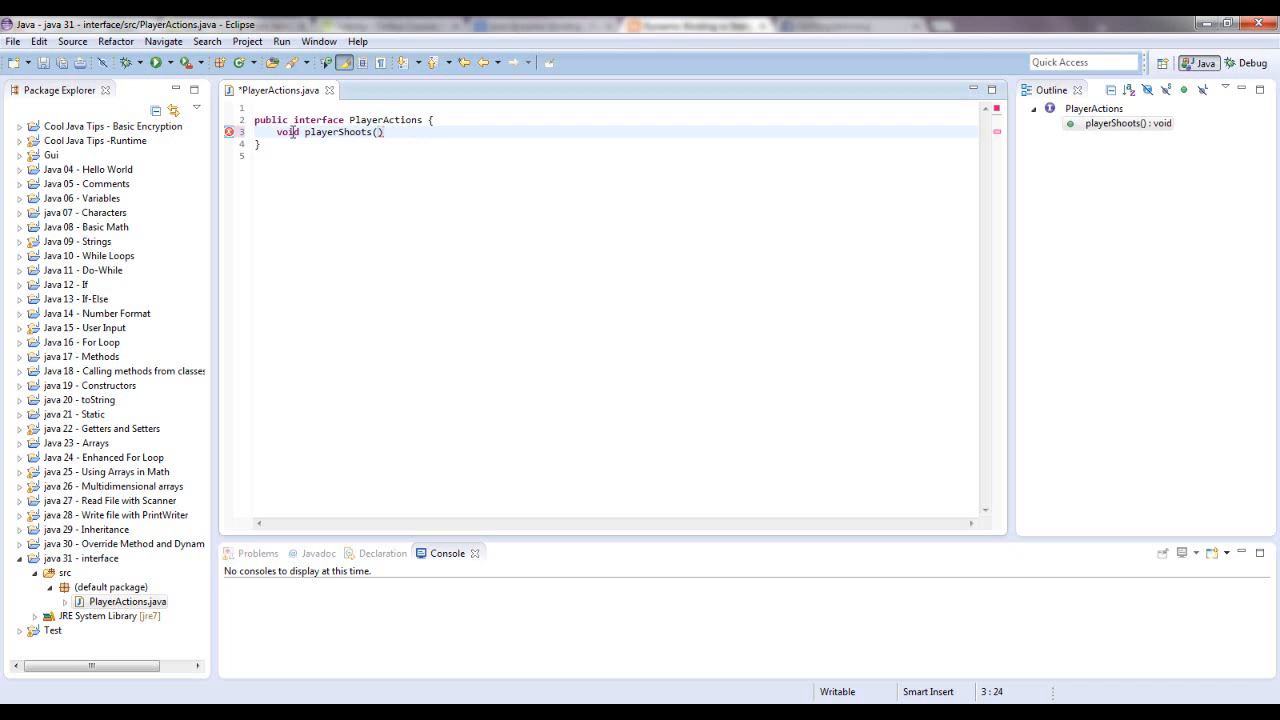
pyautogui.write('{')
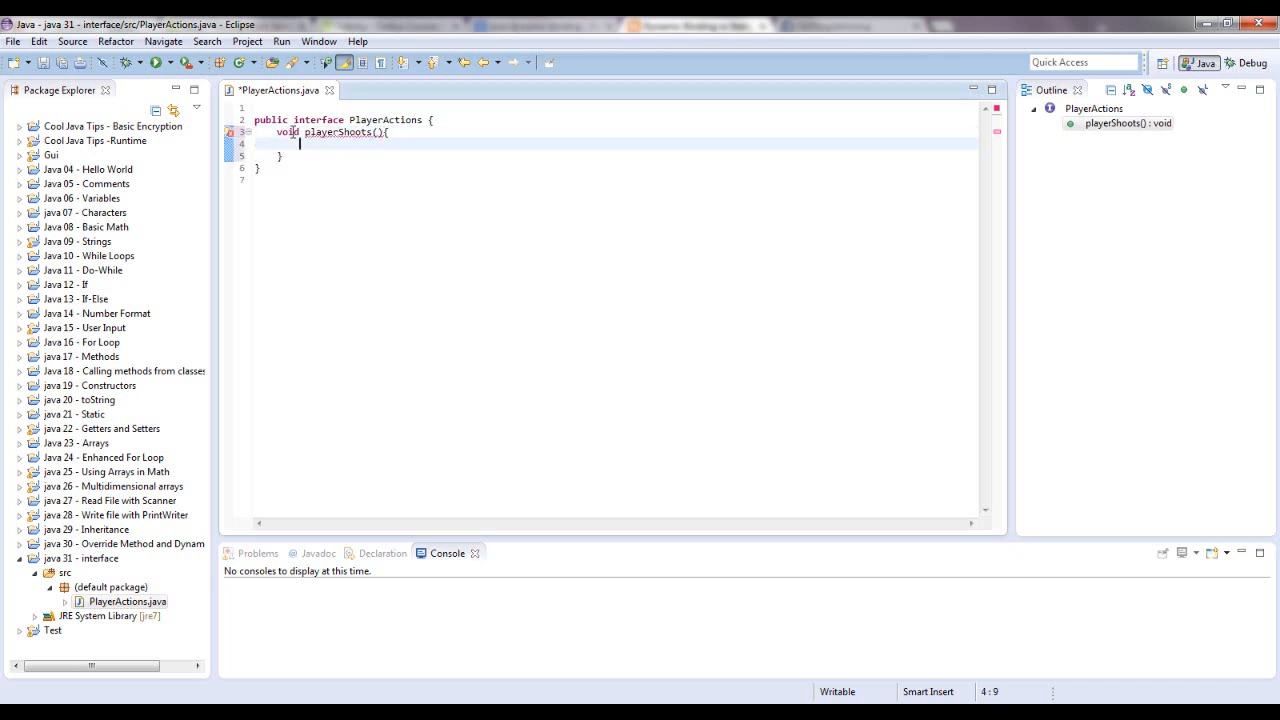
pyautogui.write('sdljlsaflsdf')
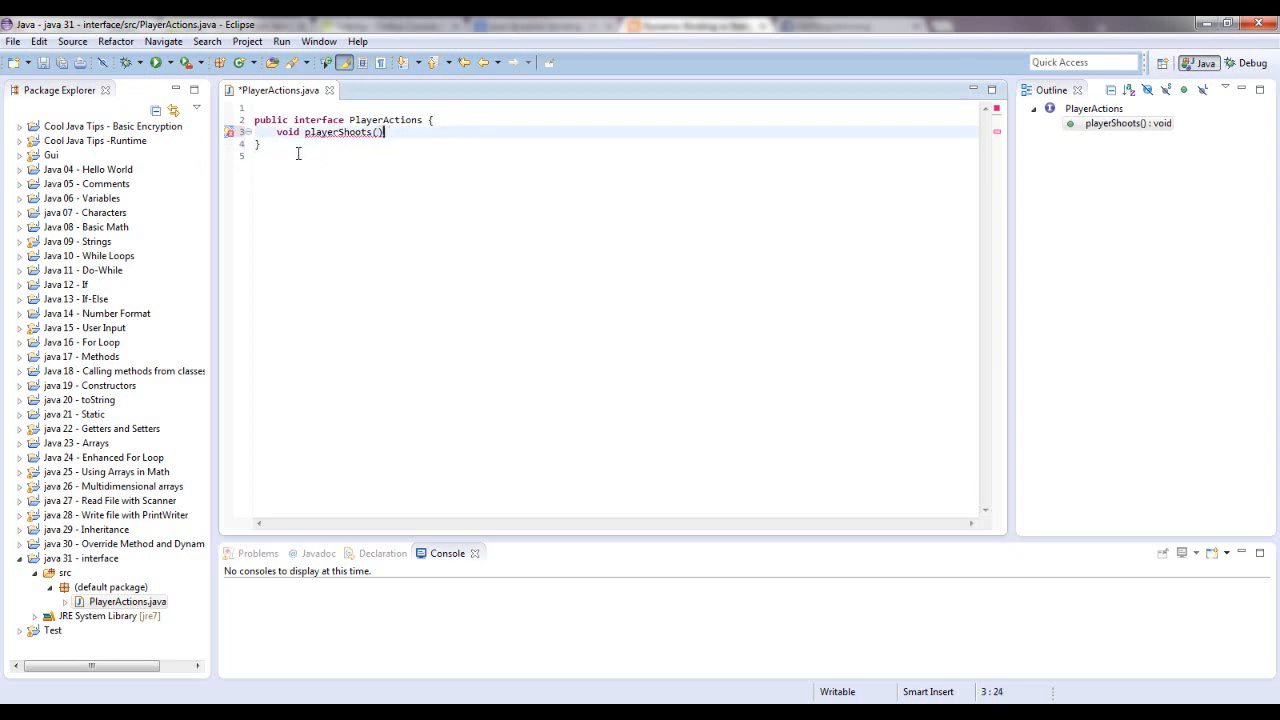
pyautogui.write(';')
pyautogui.write('void playerPa')
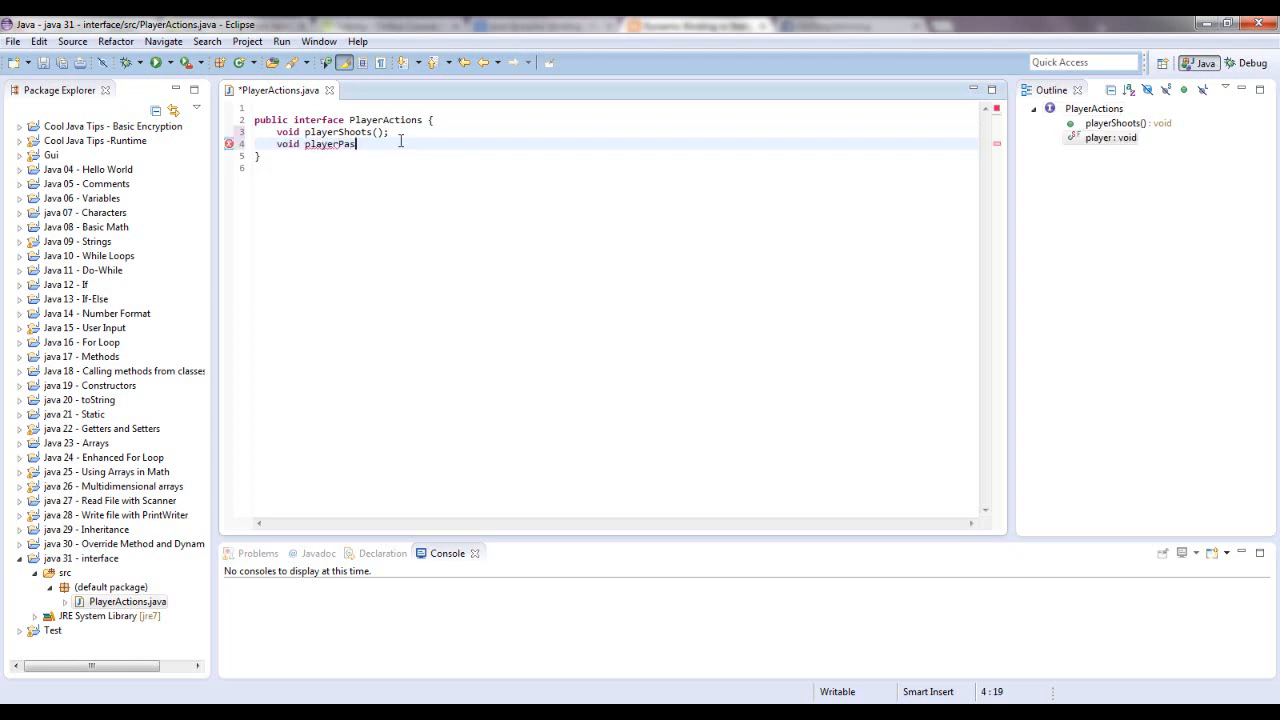
pyautogui.write('ses();')
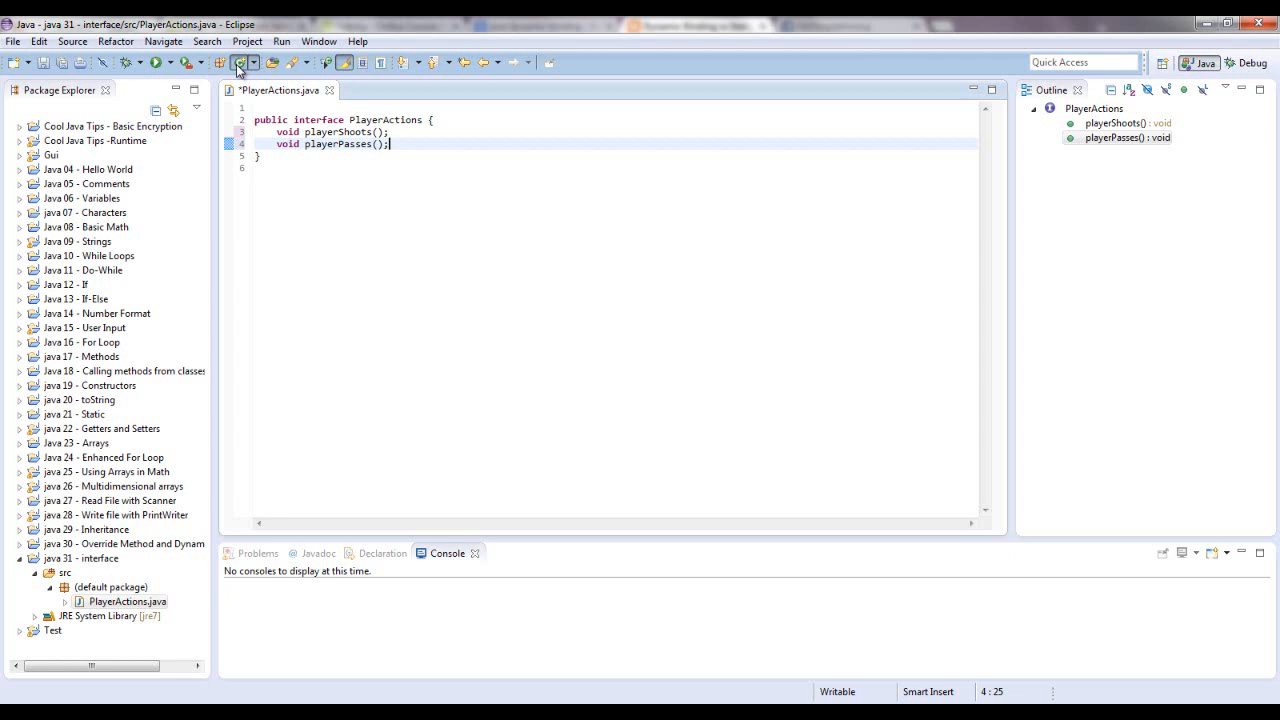
# - Create a Driver class with a public static void main method stub
pyautogui.click(240, 62)
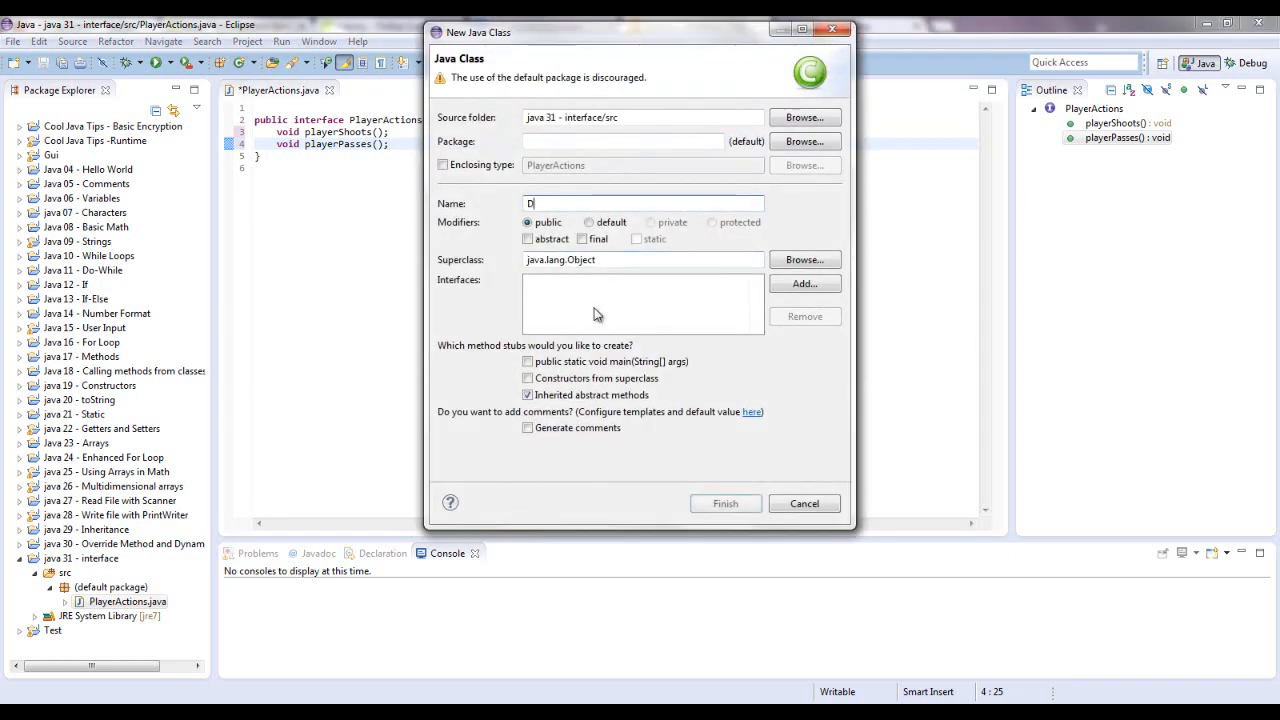
pyautogui.write('river')
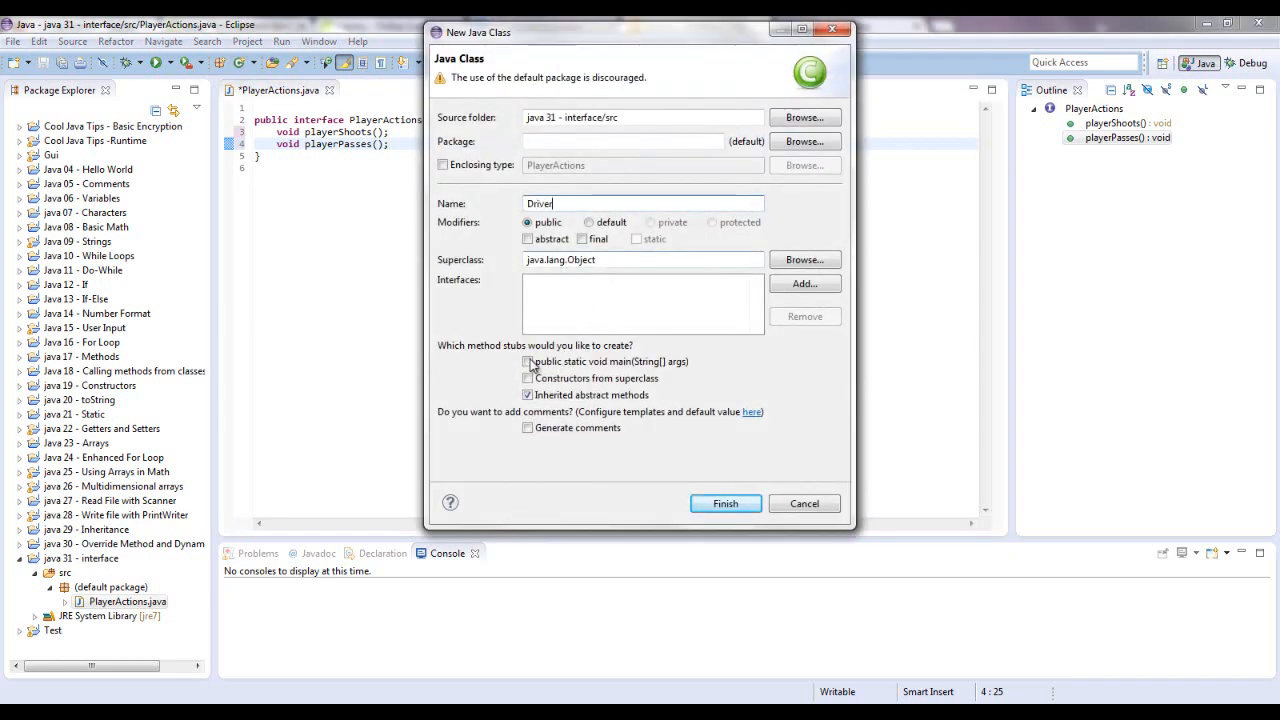
pyautogui.click(528, 360)
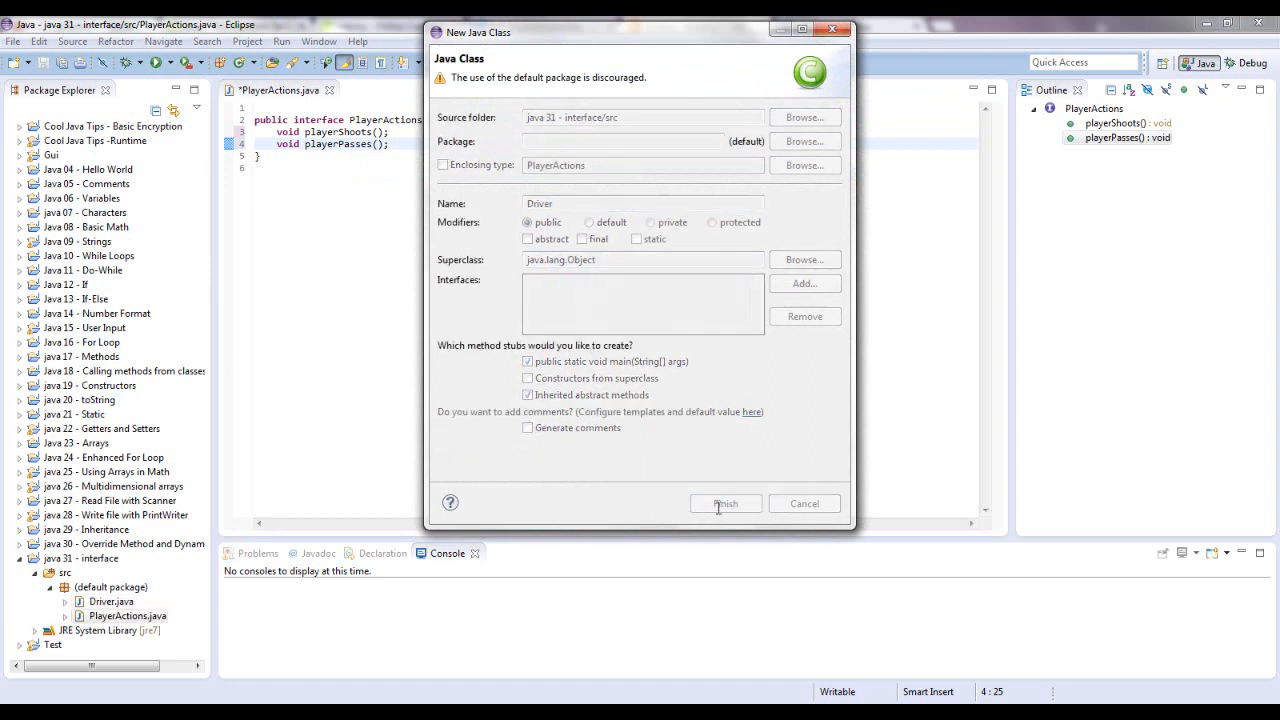
pyautogui.click(724, 504)
pyautogui.write('P')
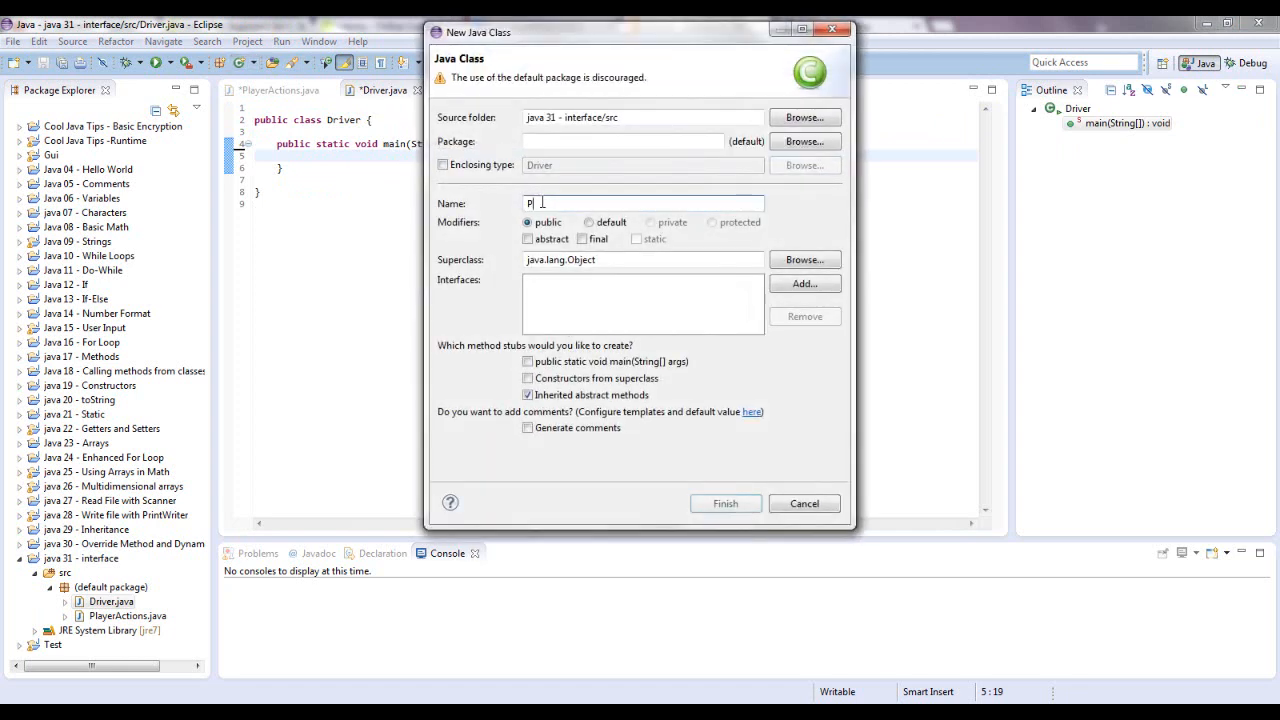
# - Create an empty Player class in the interface project
pyautogui.write('layer')
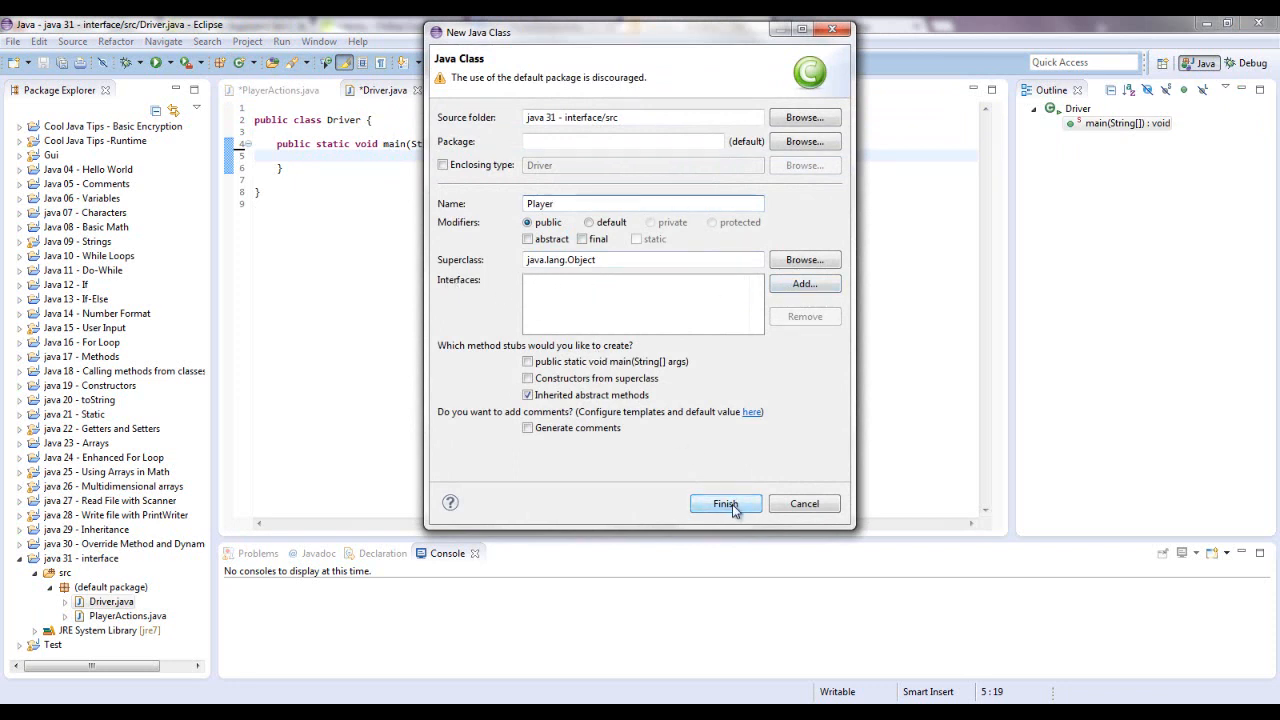
pyautogui.click(724, 504)
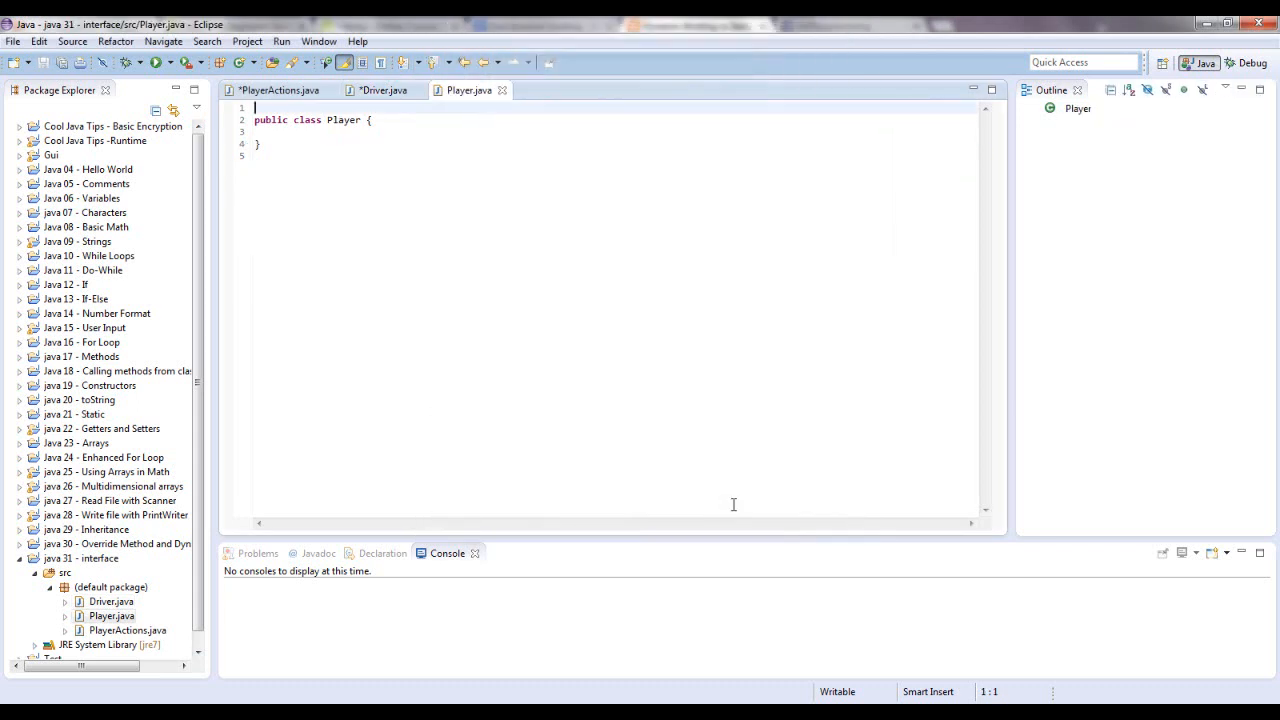
pyautogui.moveTo(326, 104)
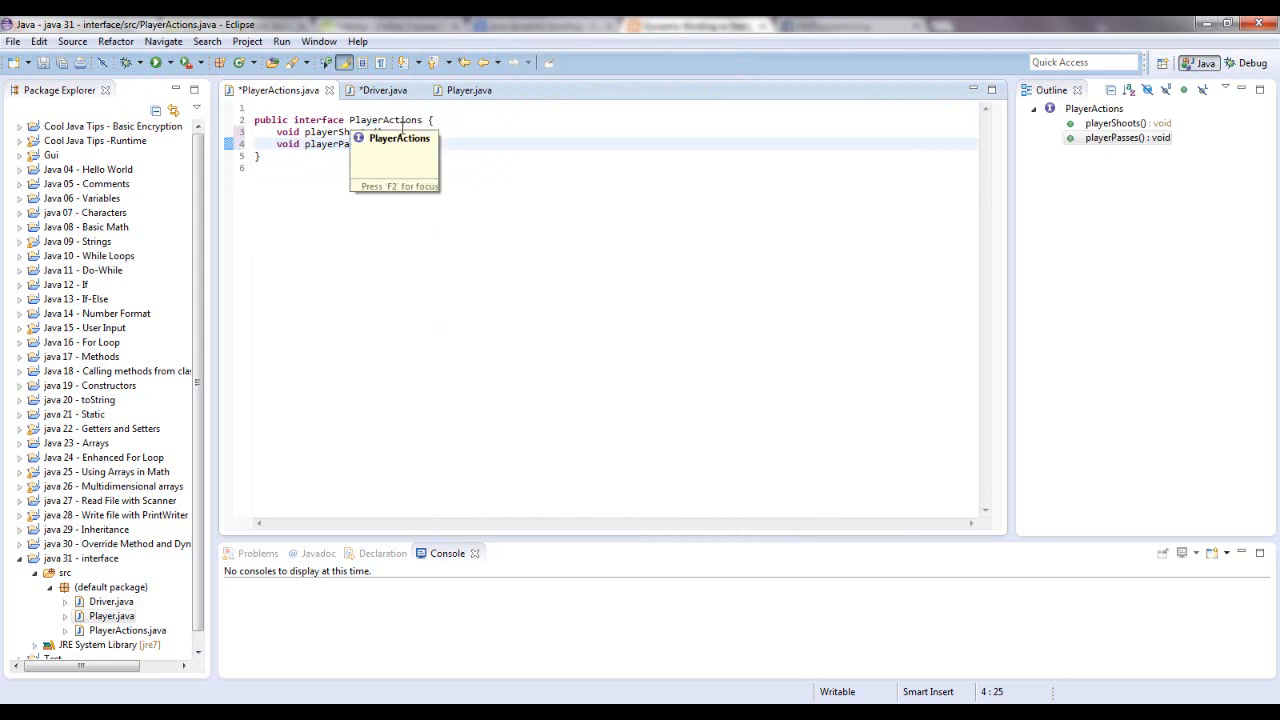
pyautogui.click(512, 172)
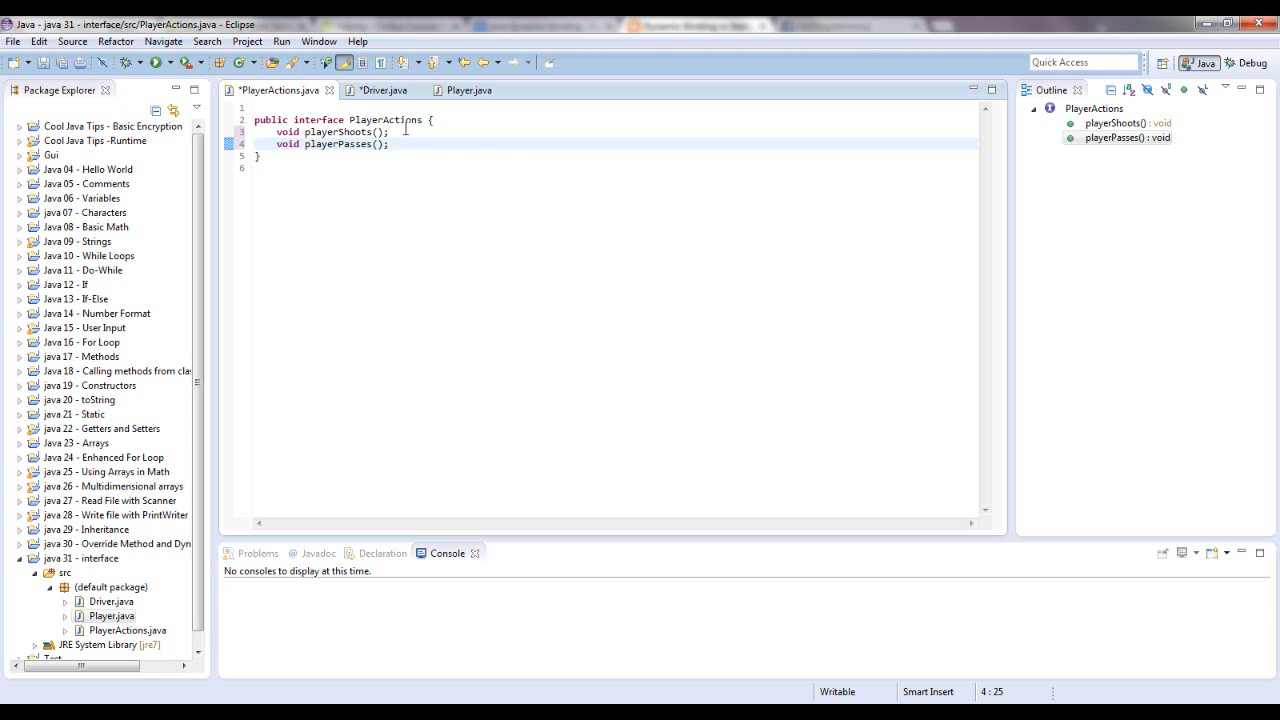
pyautogui.click(468, 90)
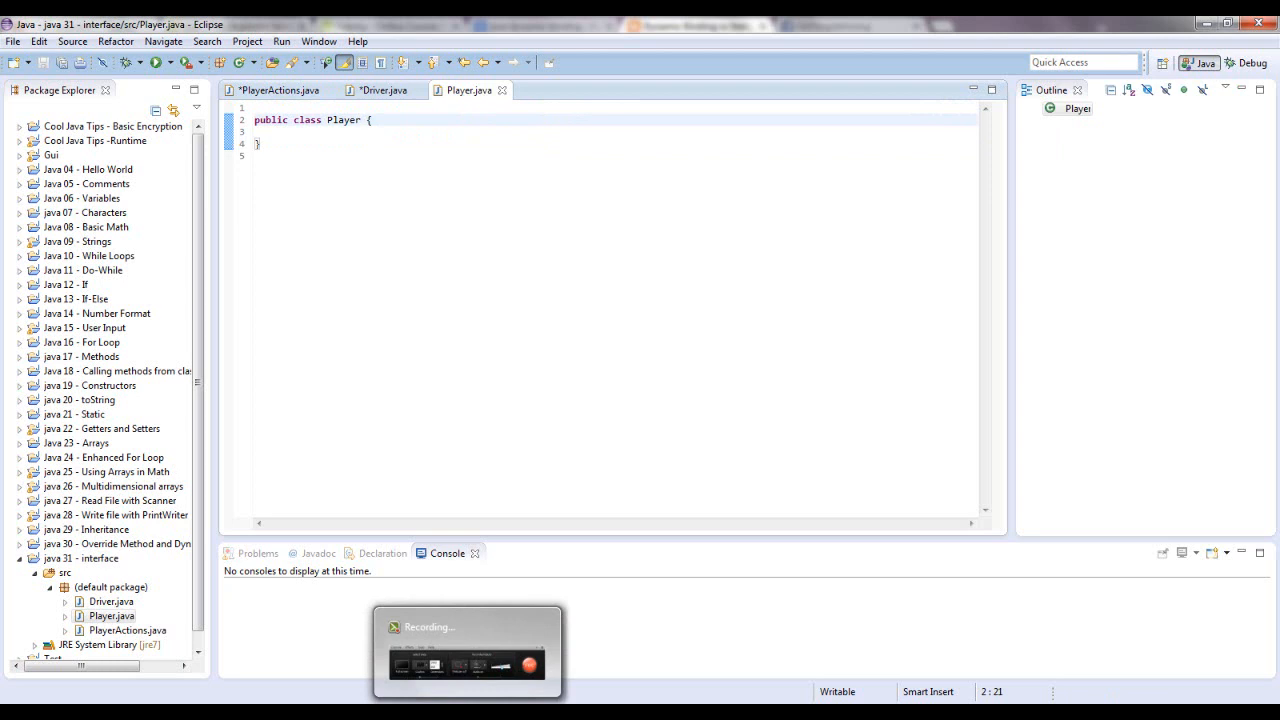
# - Add implements PlayerActions to the Player class header
pyautogui.write('implements')
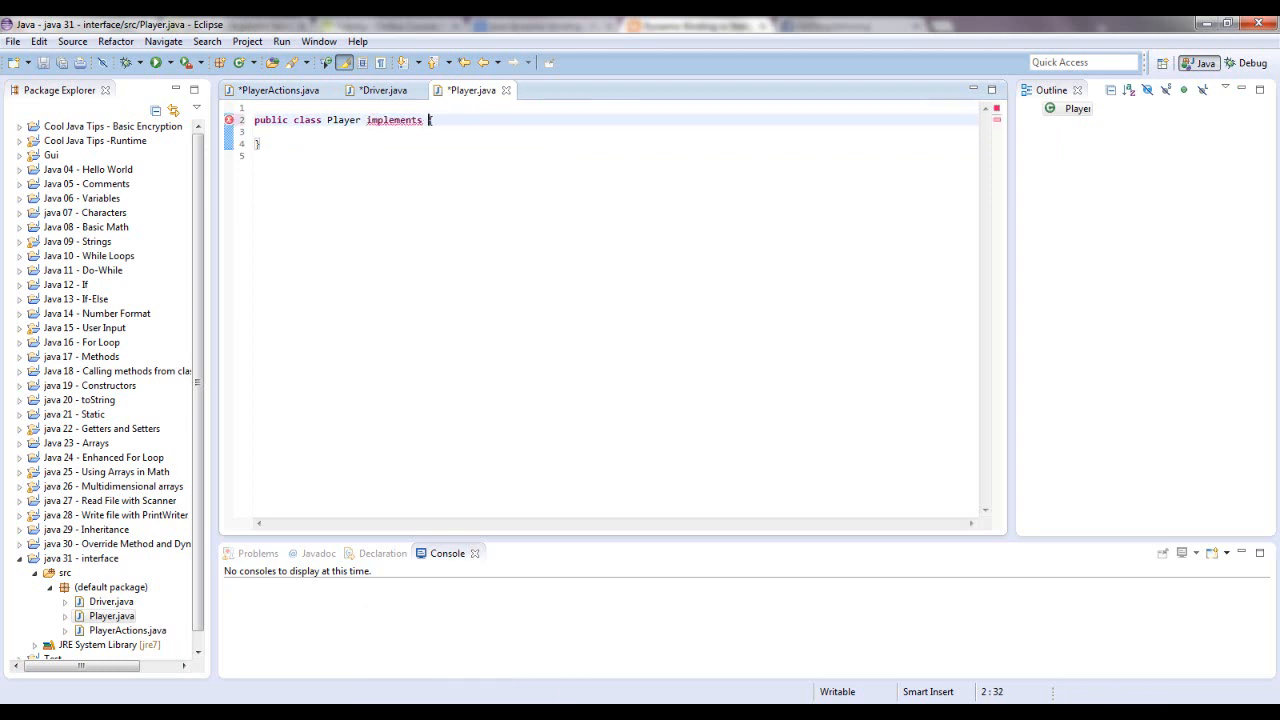
pyautogui.write('PlayerActions')
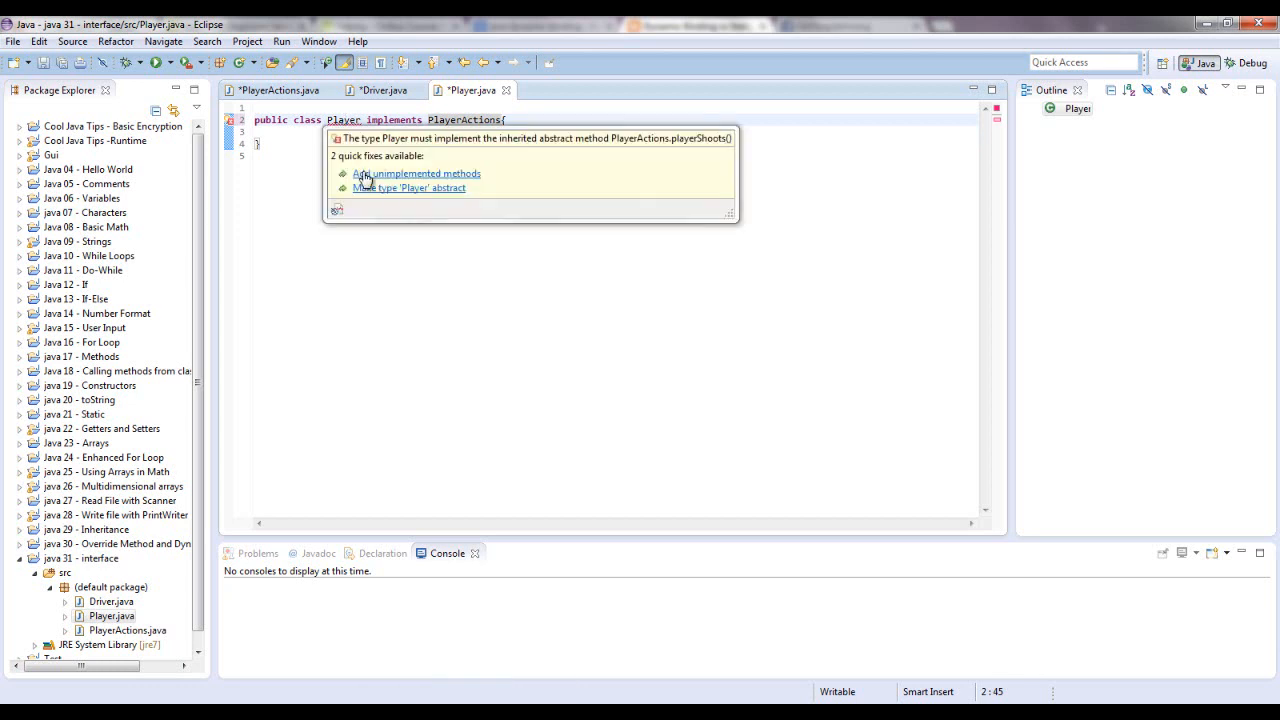
pyautogui.click(416, 172)
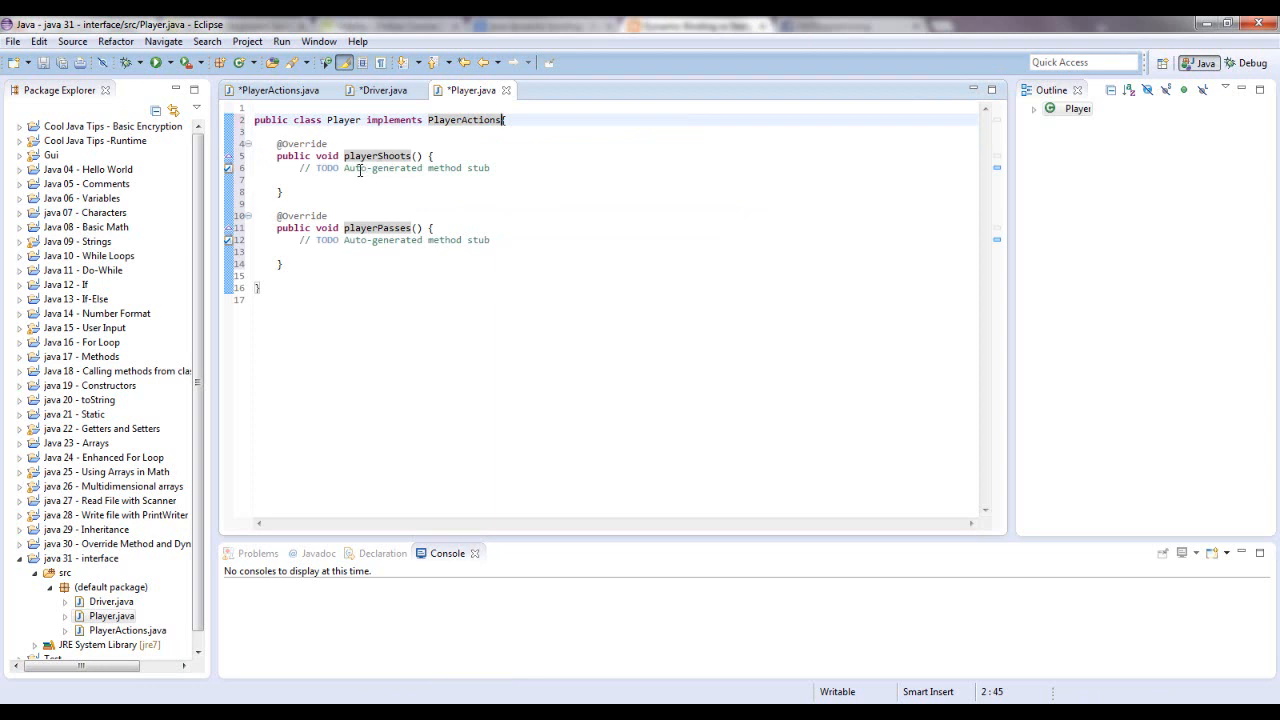
pyautogui.moveTo(488, 668)
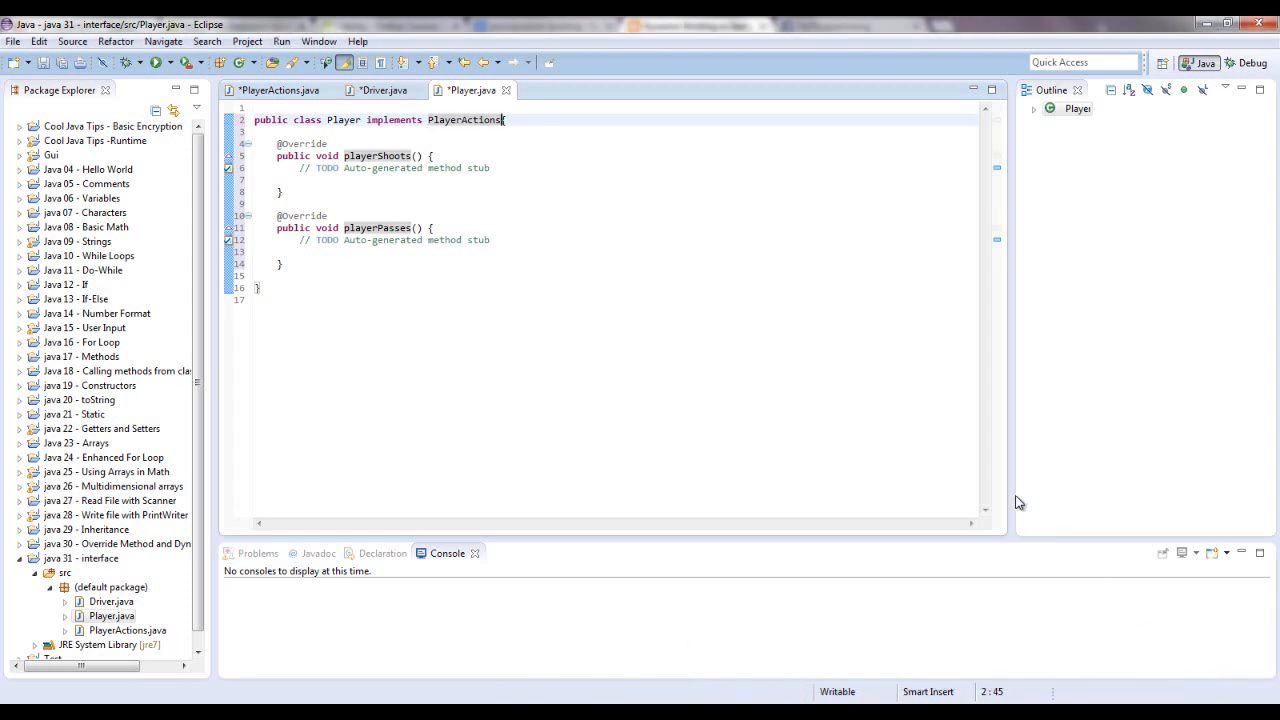
pyautogui.moveTo(416, 194)
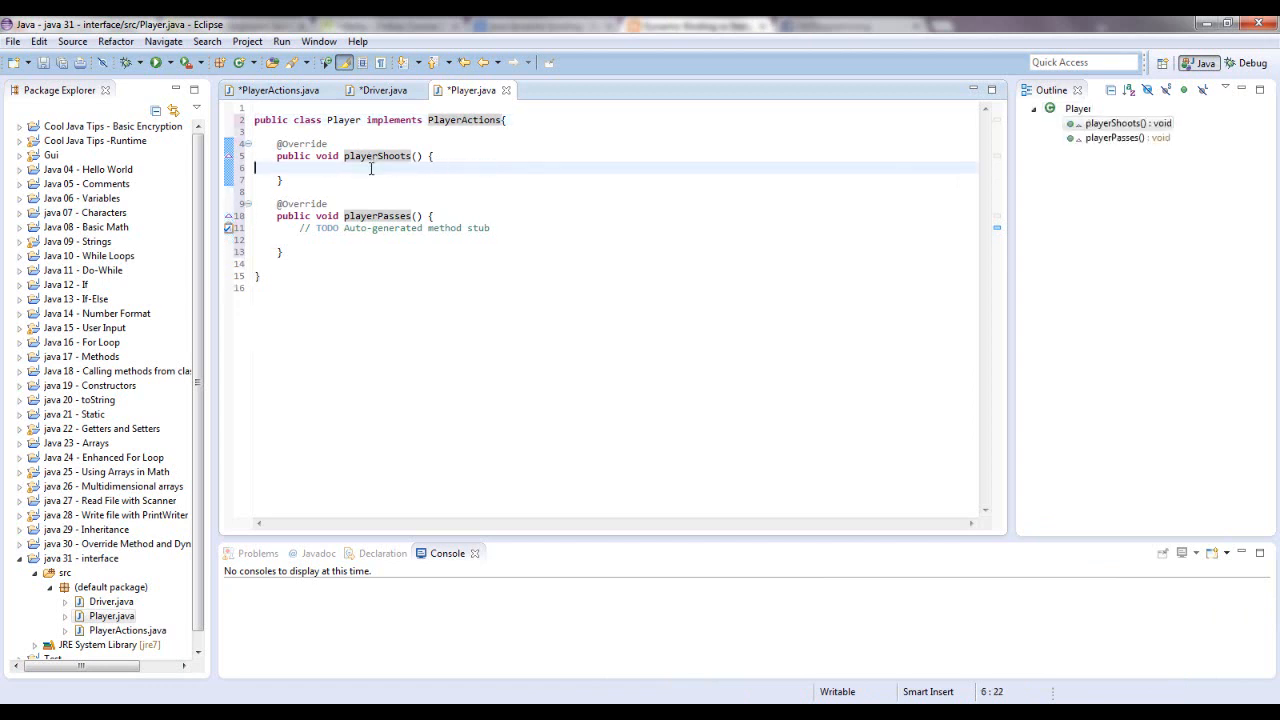
# - Make playerShoots print "Player shoots" with System.out.println
pyautogui.write('sys')
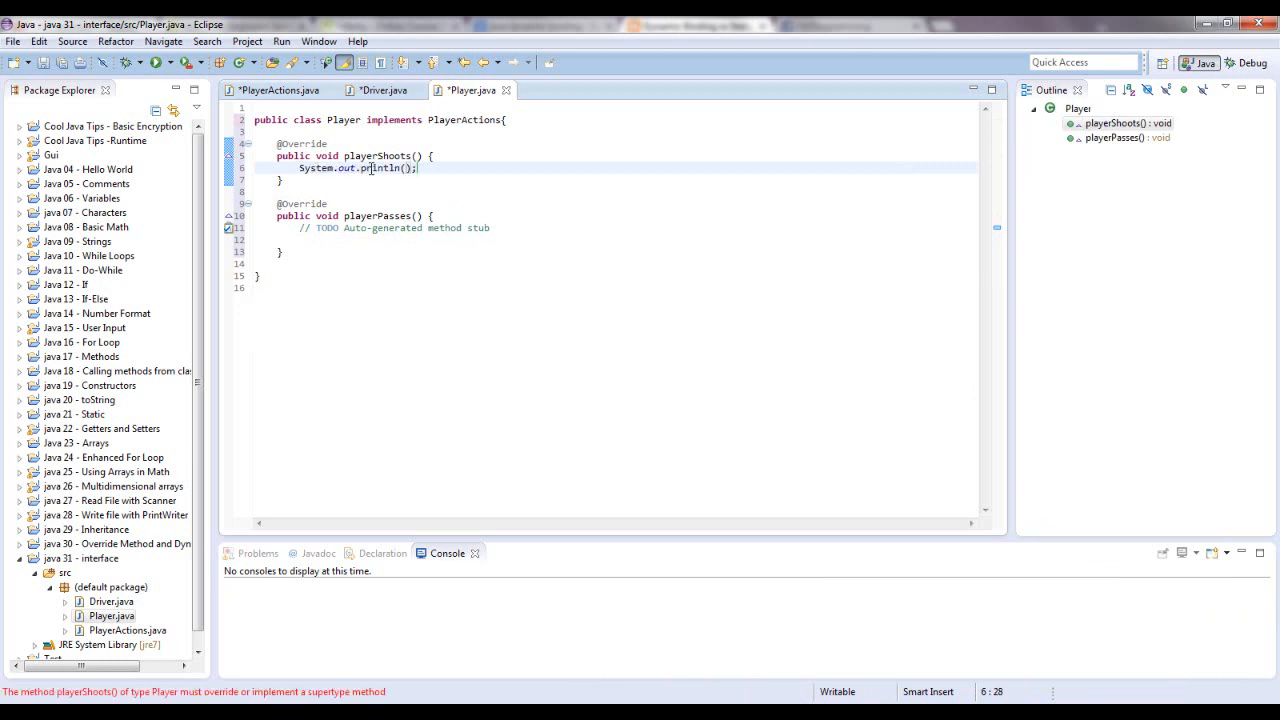
pyautogui.write('"Play"')
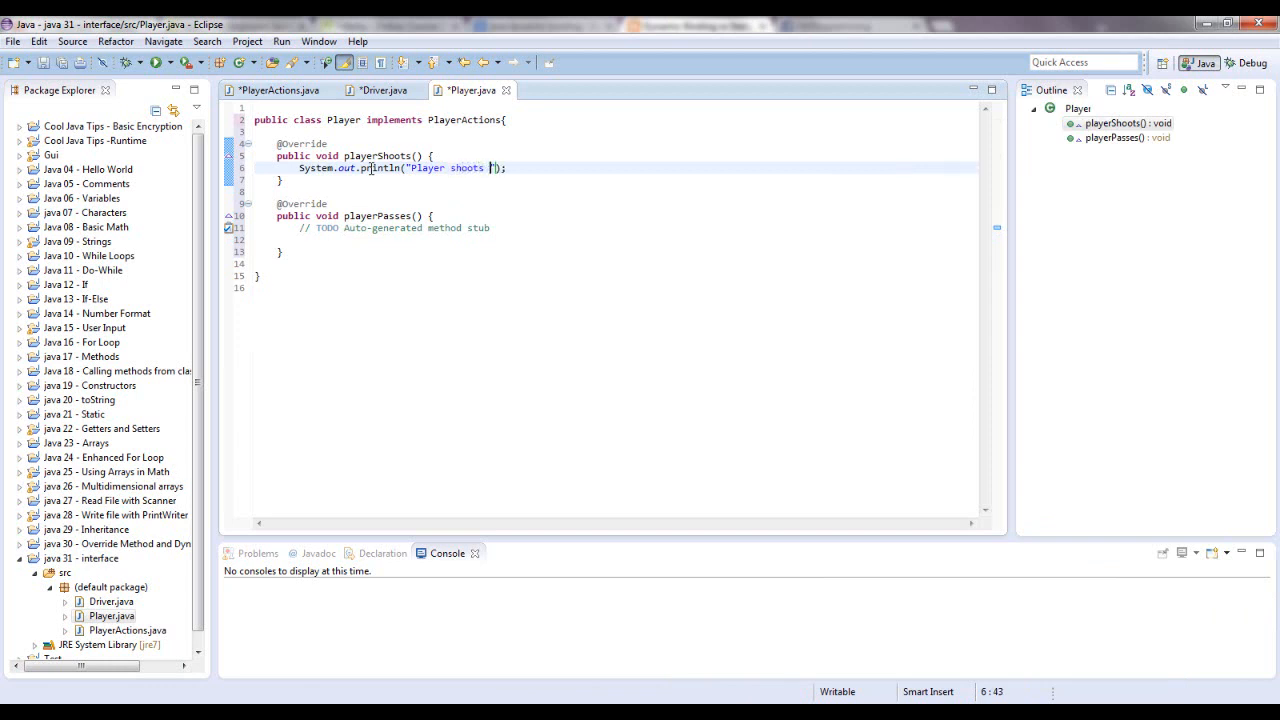
pyautogui.write('the puck')
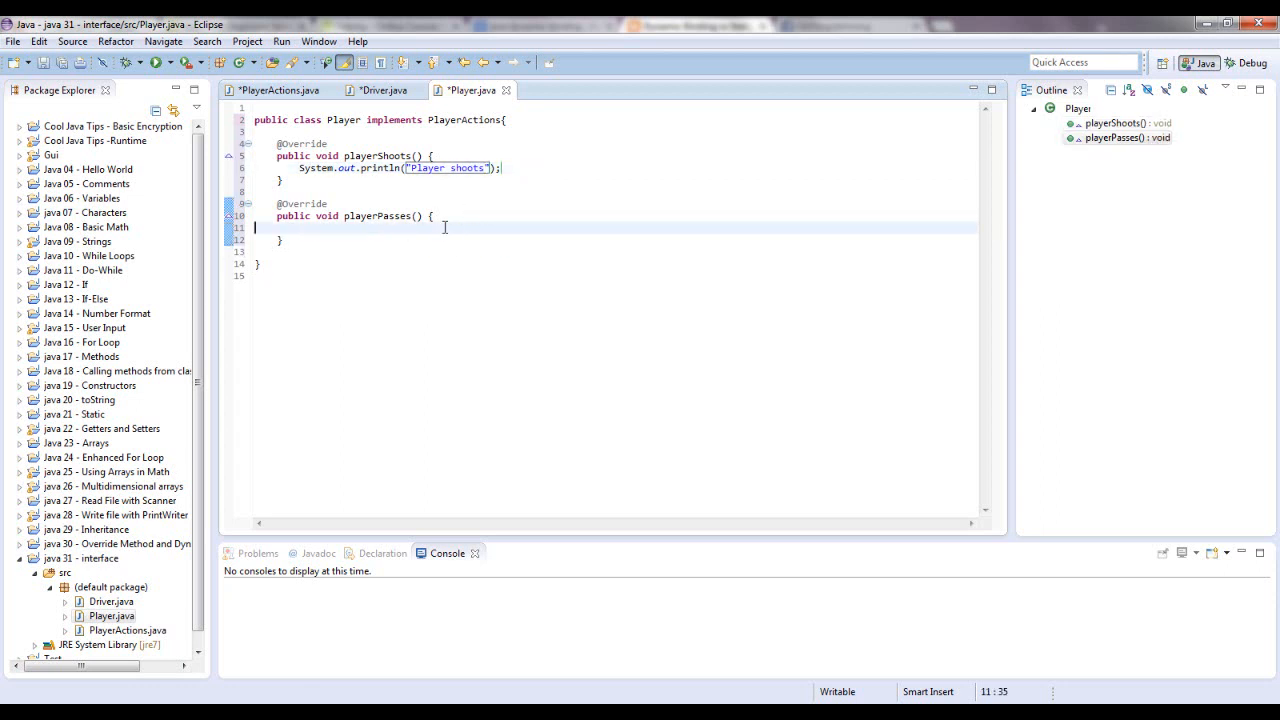
# - Begin a System.out.println for "Player passes" in playerPasses
pyautogui.write('sys')
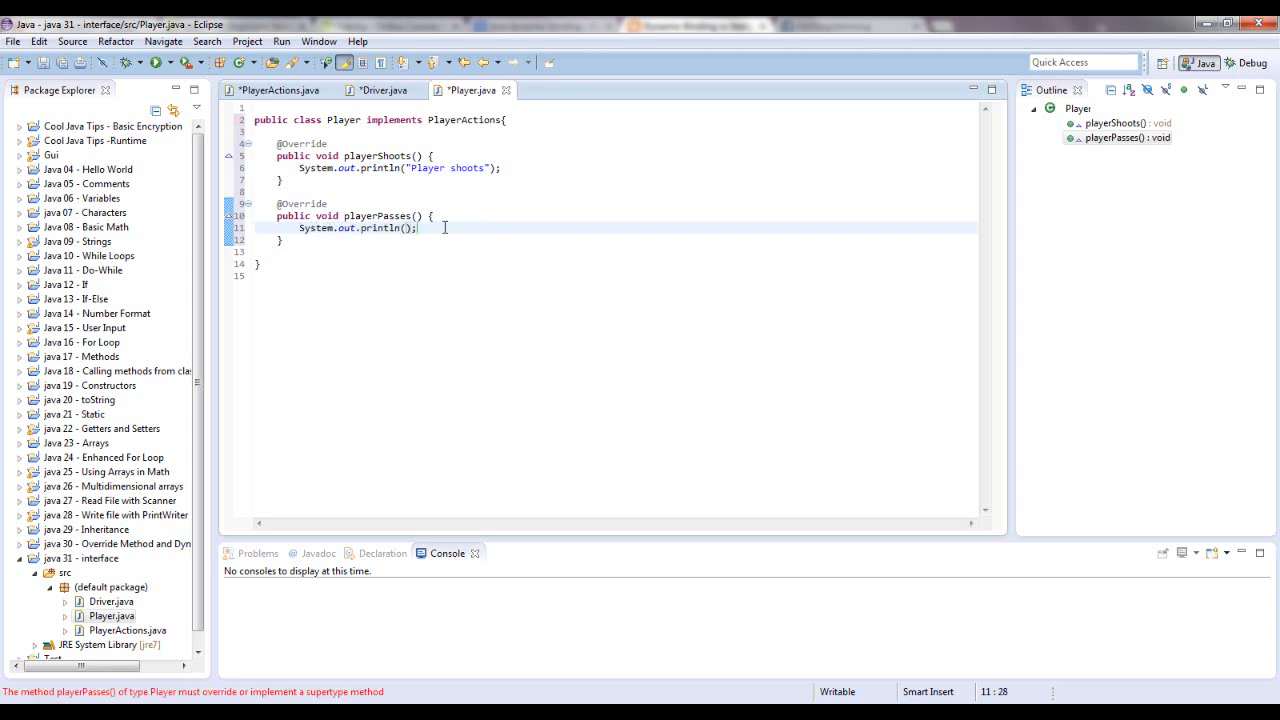
pyautogui.write('""')
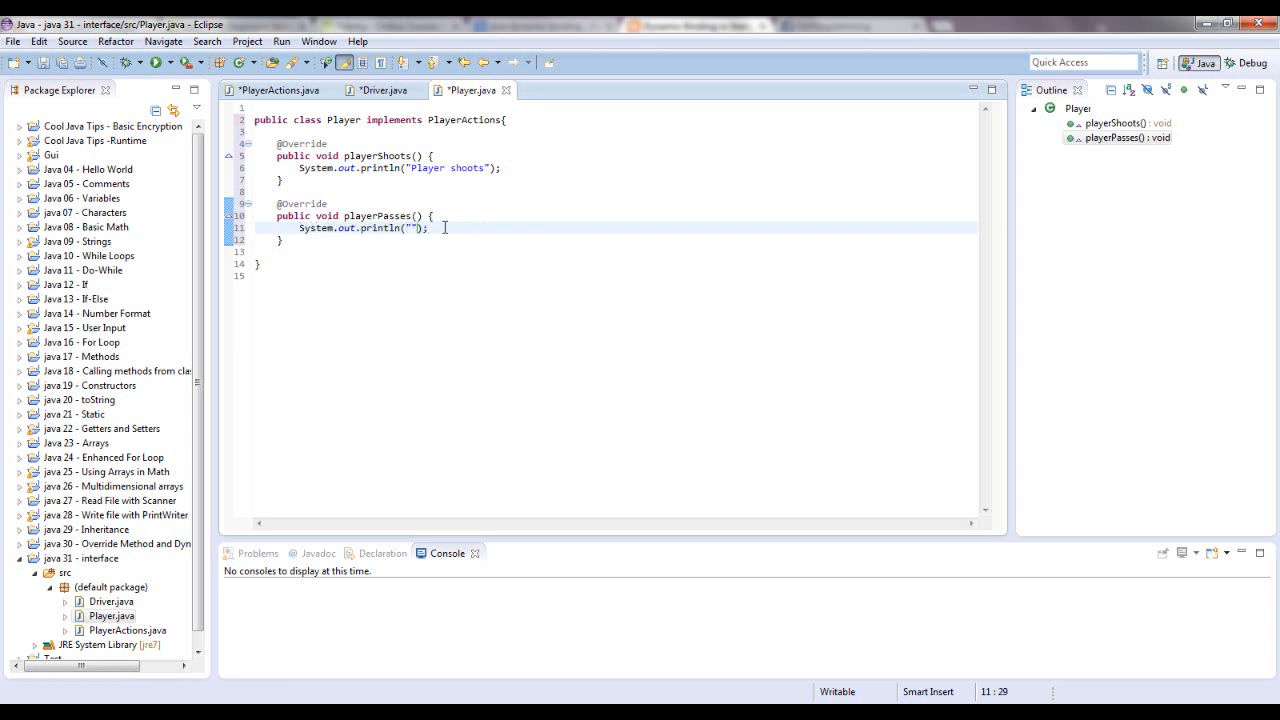
pyautogui.write('Player pa')
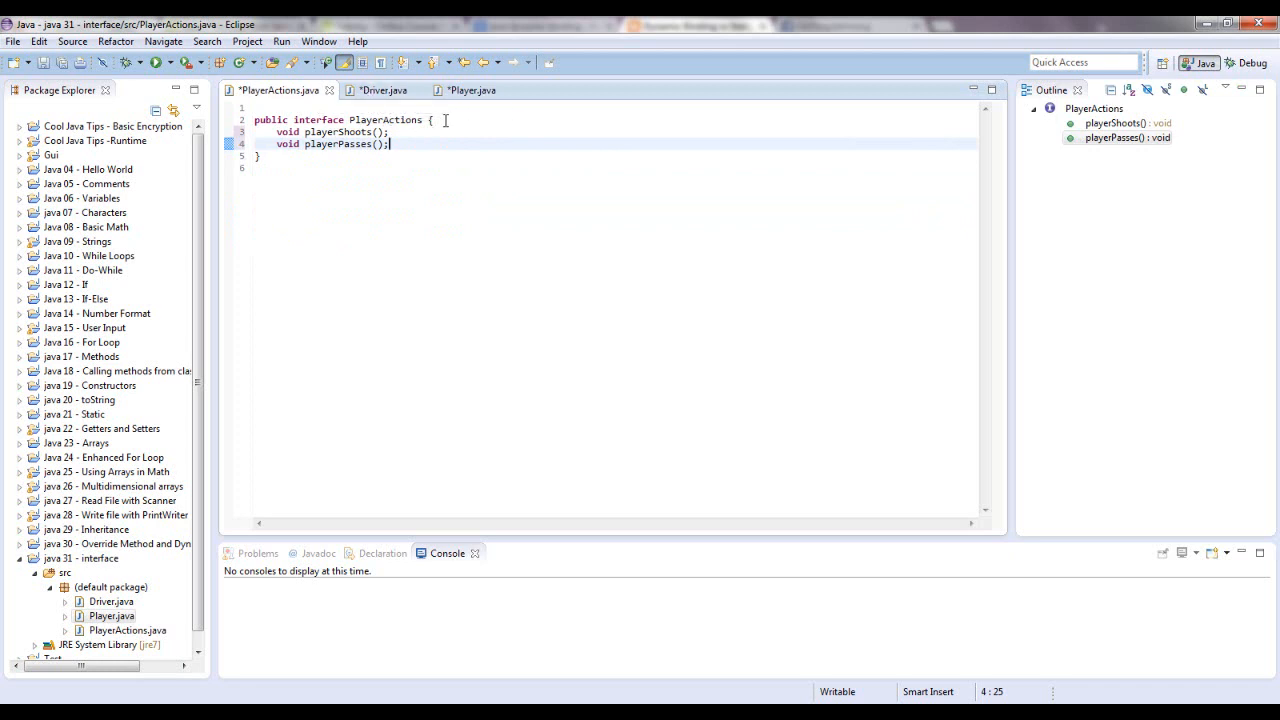
pyautogui.moveTo(572, 108)
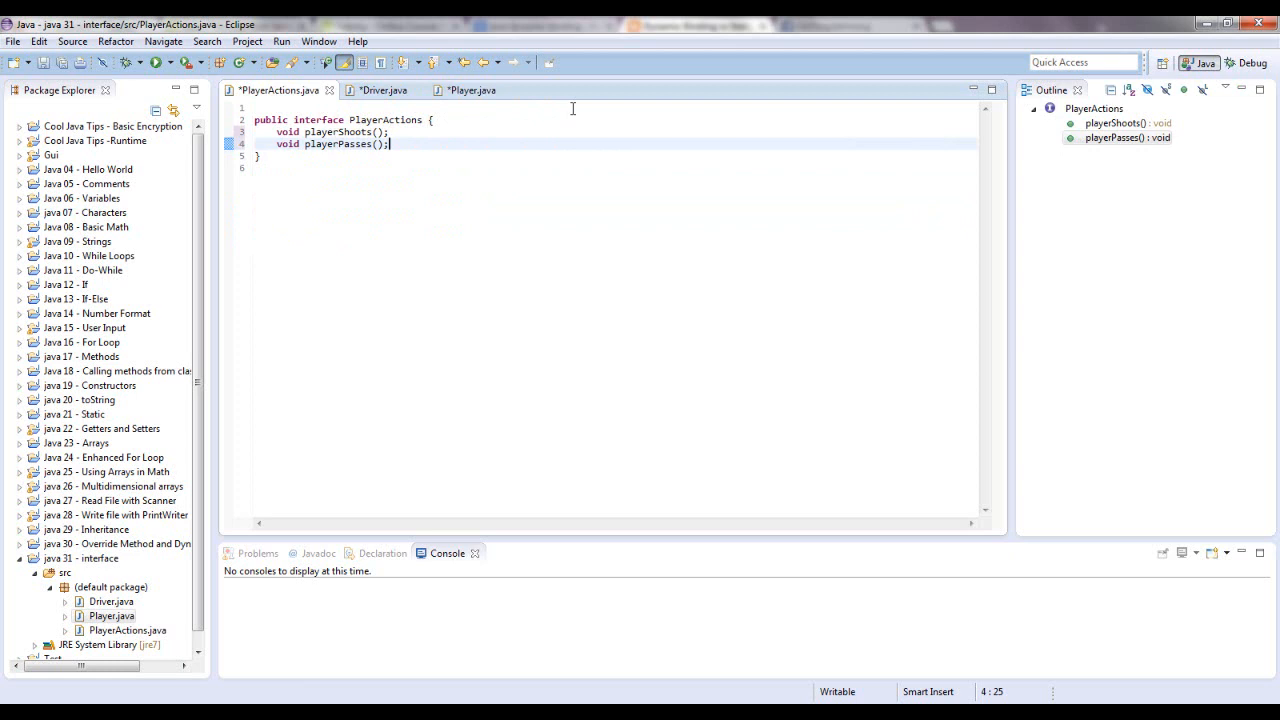
# - Return to Player.java, showing both methods printing their messages
pyautogui.click(472, 90)
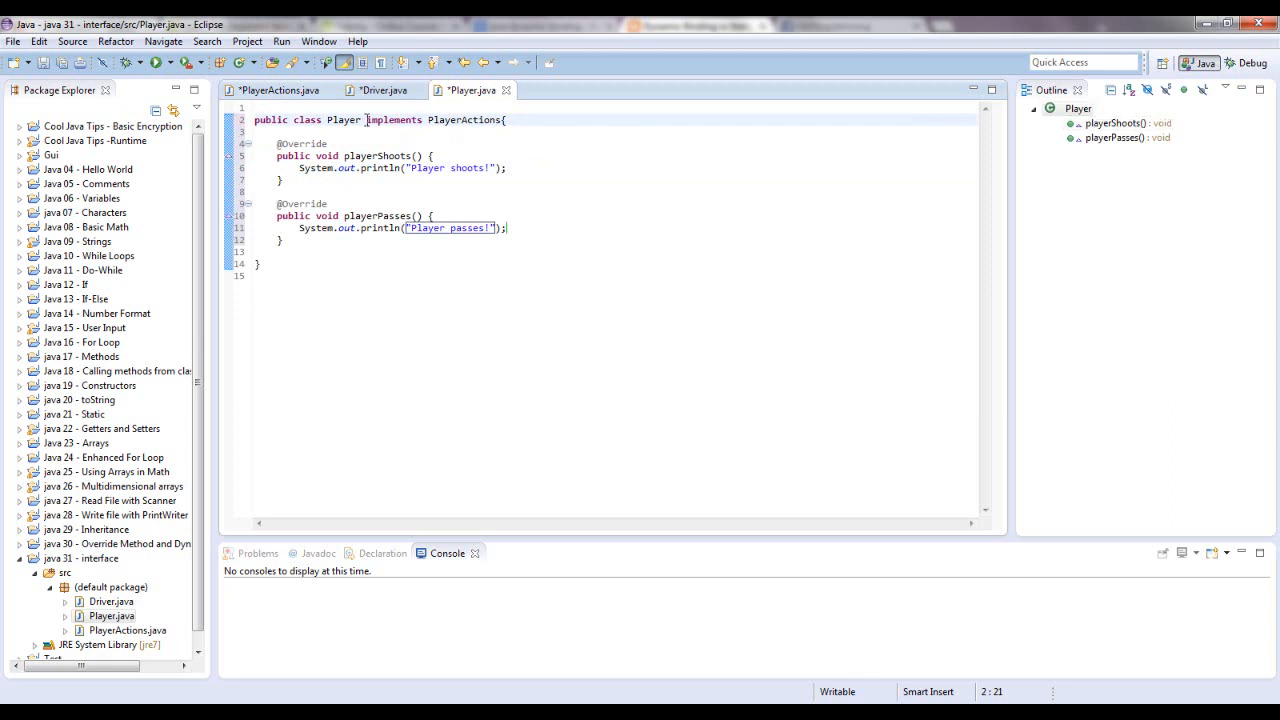
# - Make the header read extends Team implements PlayerActions, Stats, Etc
pyautogui.write('extends')
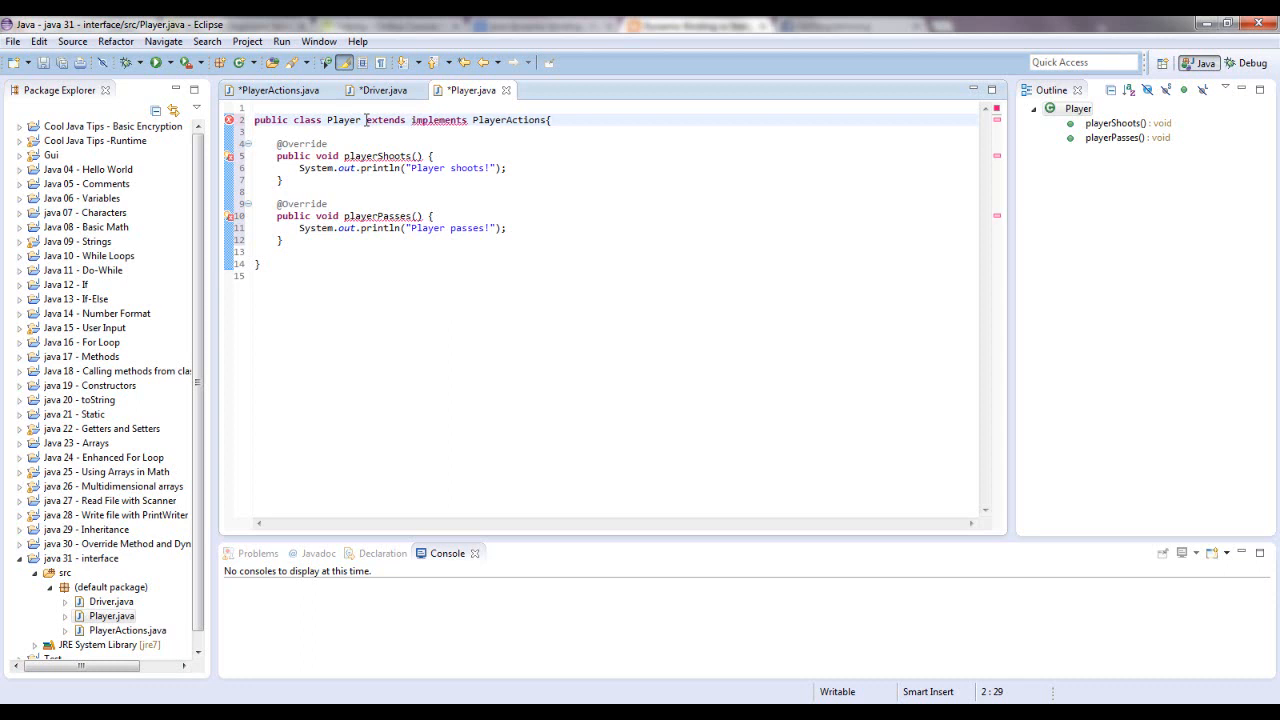
pyautogui.write('Team')
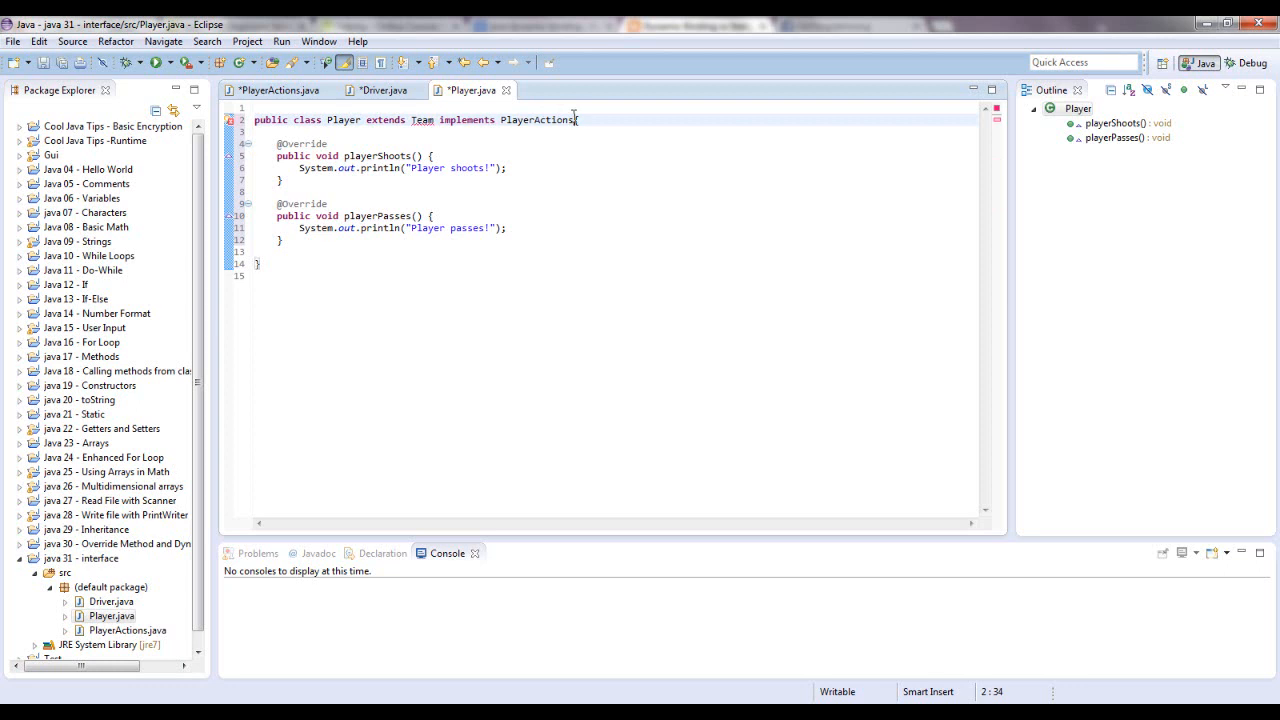
pyautogui.write('{')
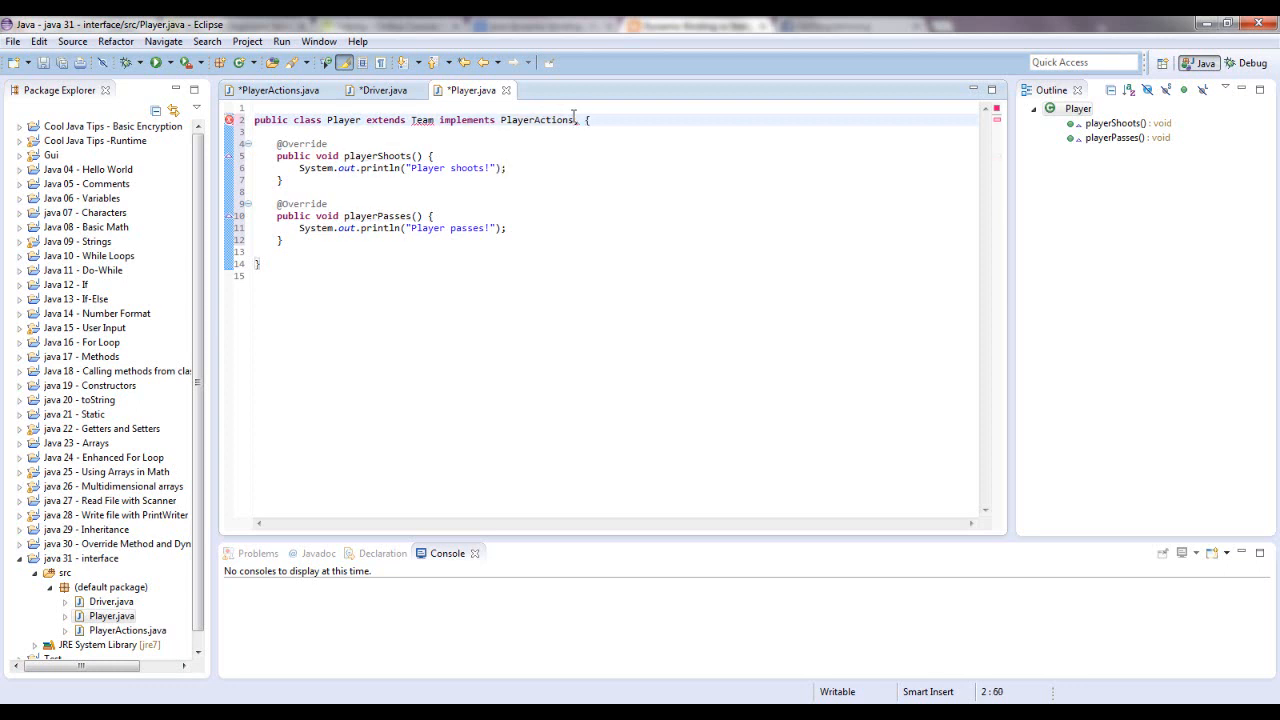
pyautogui.write('s')
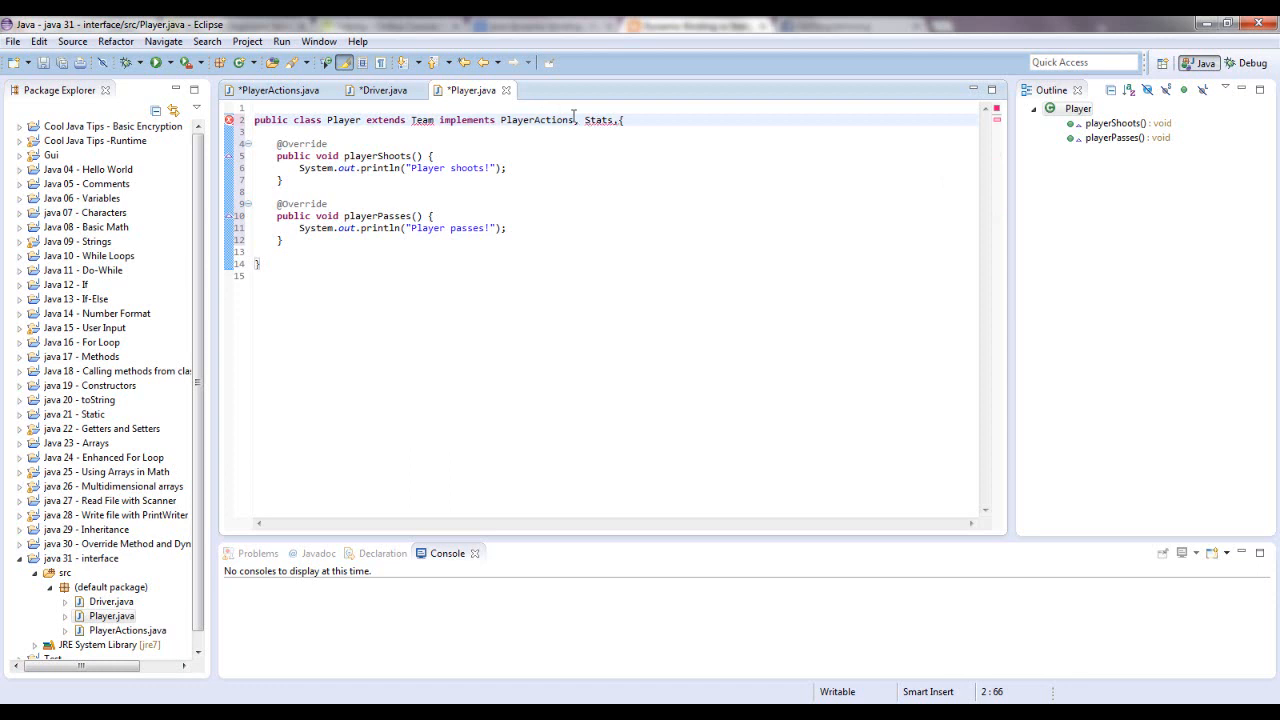
pyautogui.write('Etc')
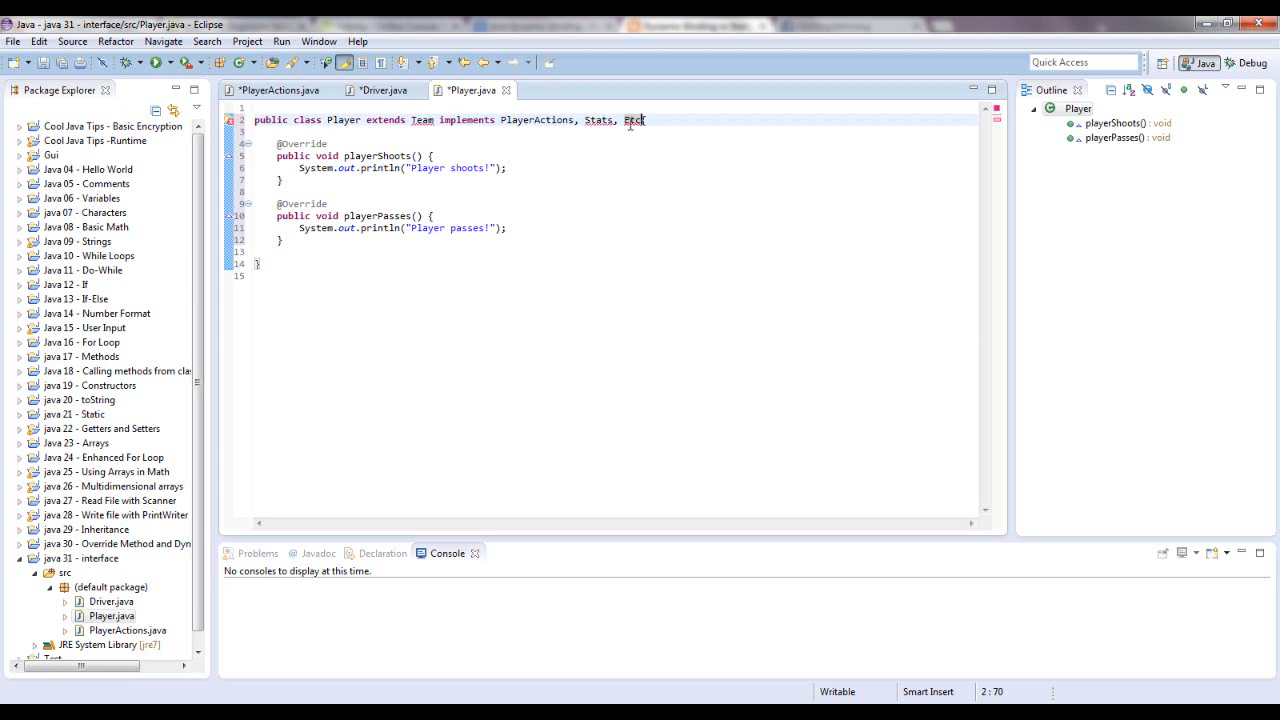
pyautogui.write('{')
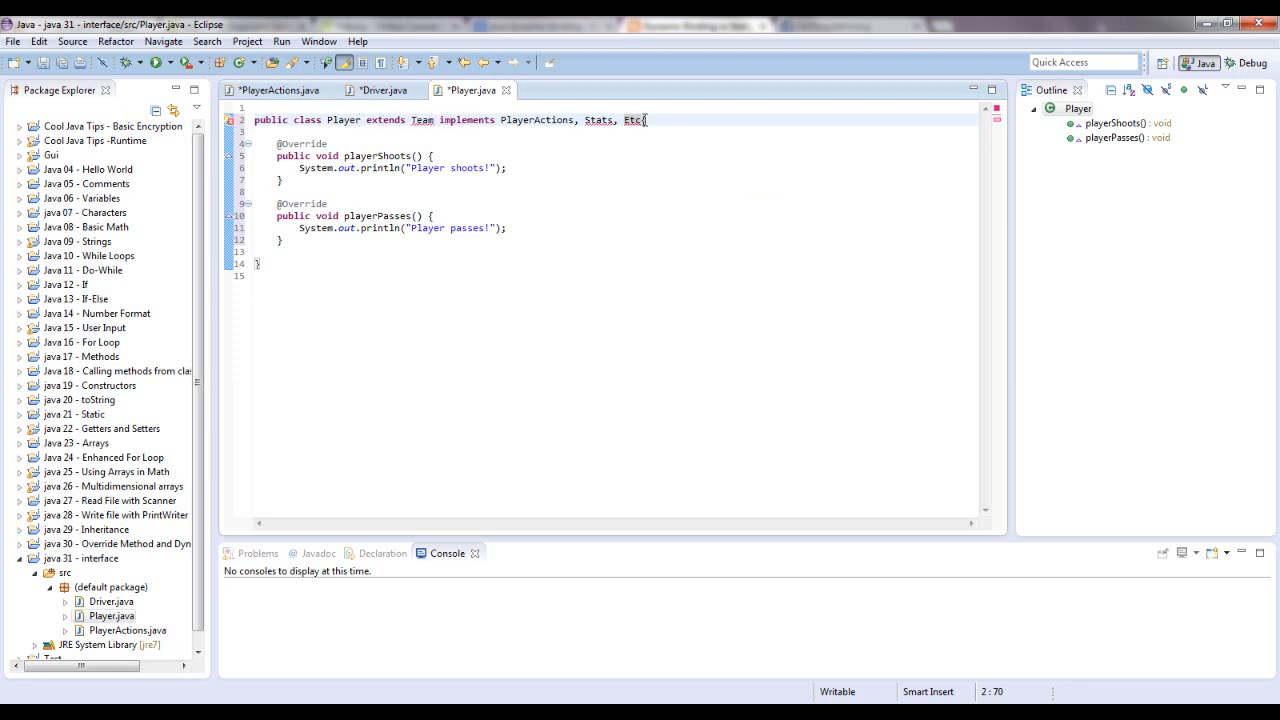
pyautogui.click(276, 90)
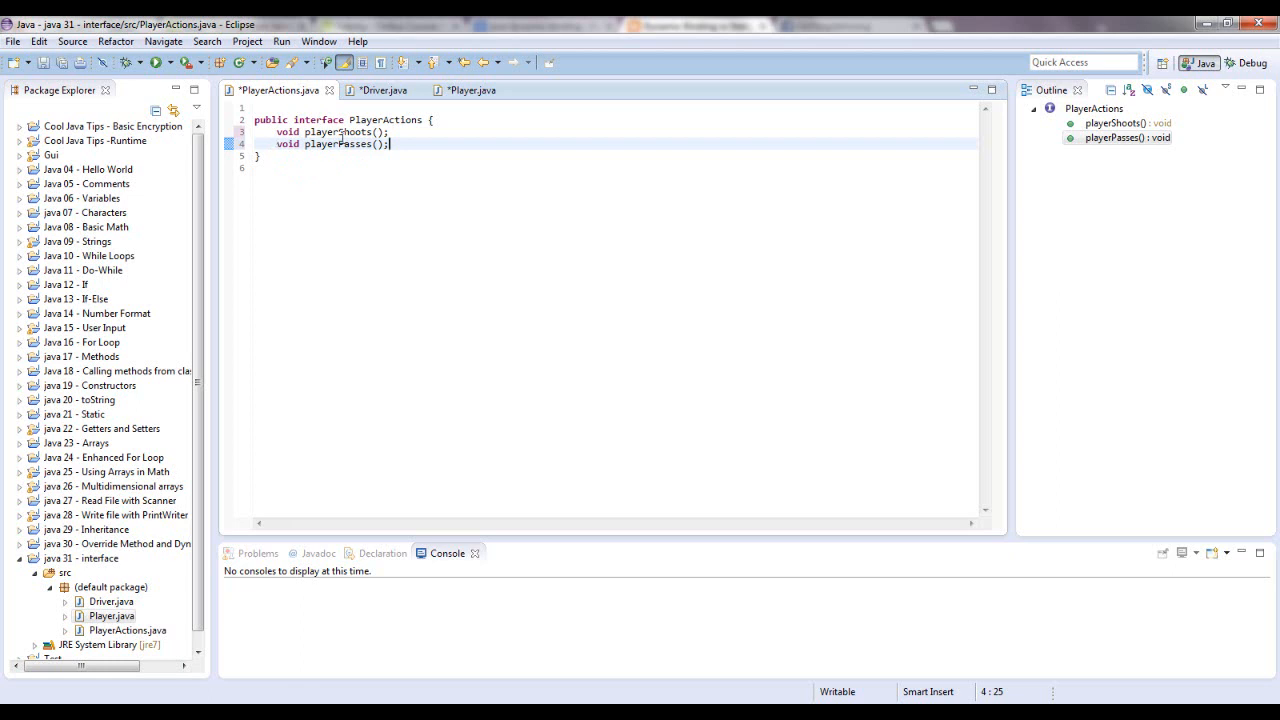
pyautogui.moveTo(488, 218)
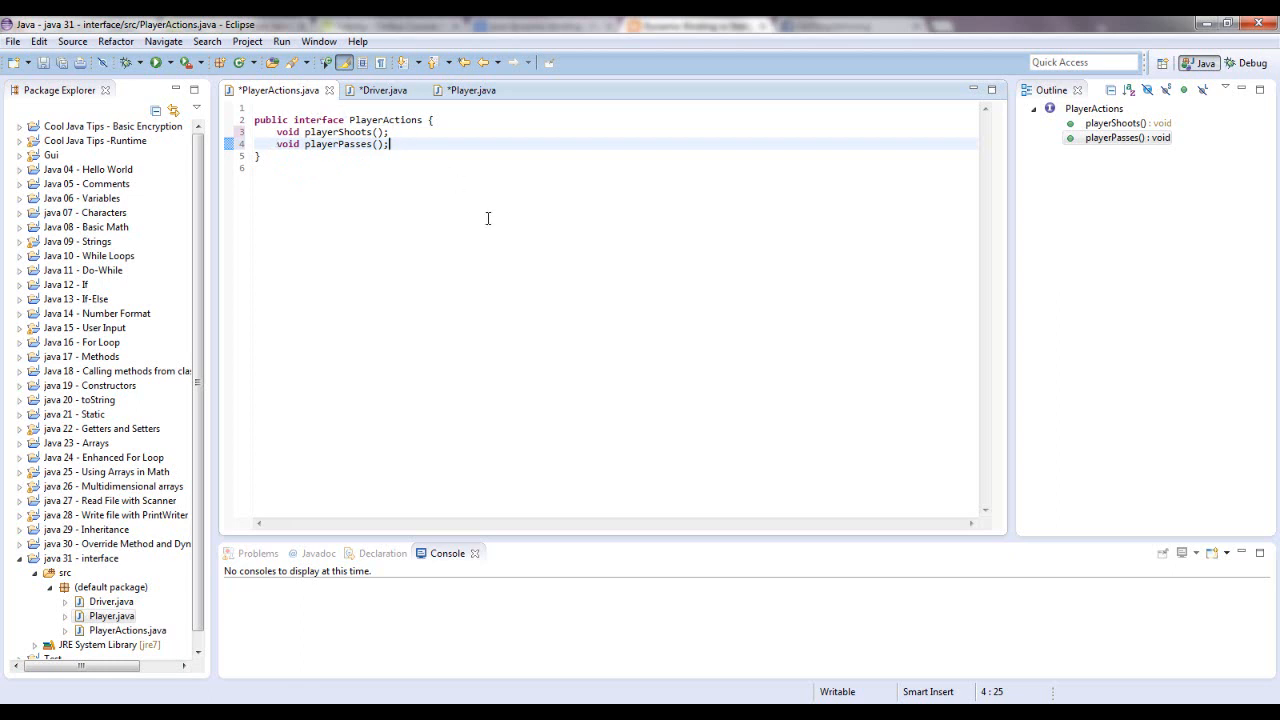